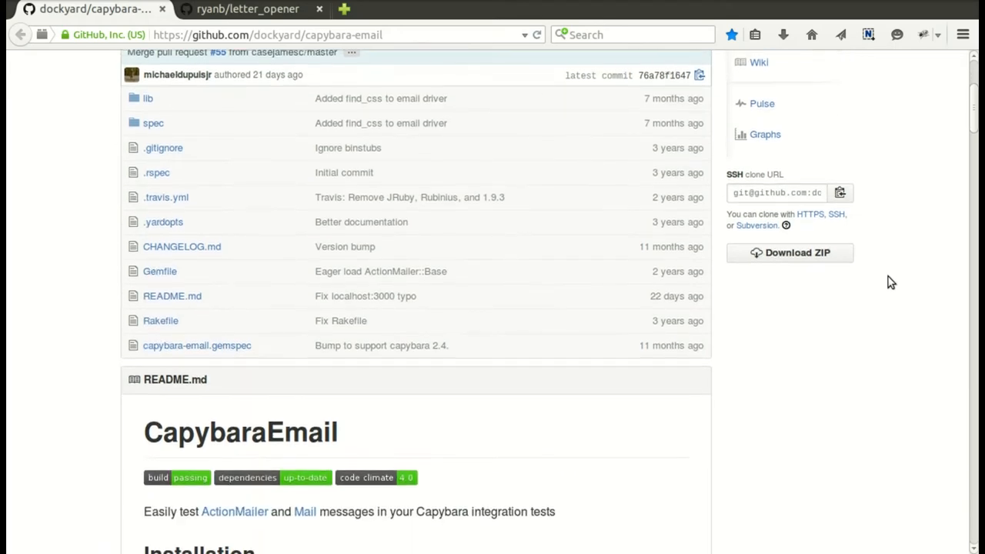
Scroll down through the current GitHub page before switching repositories.
scroll(down, 3)
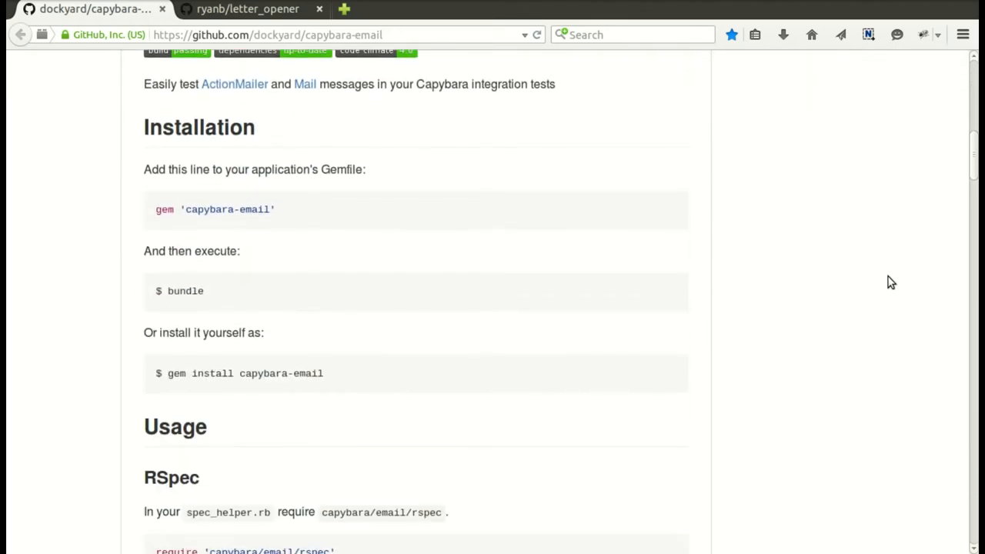
scroll(down, 3)
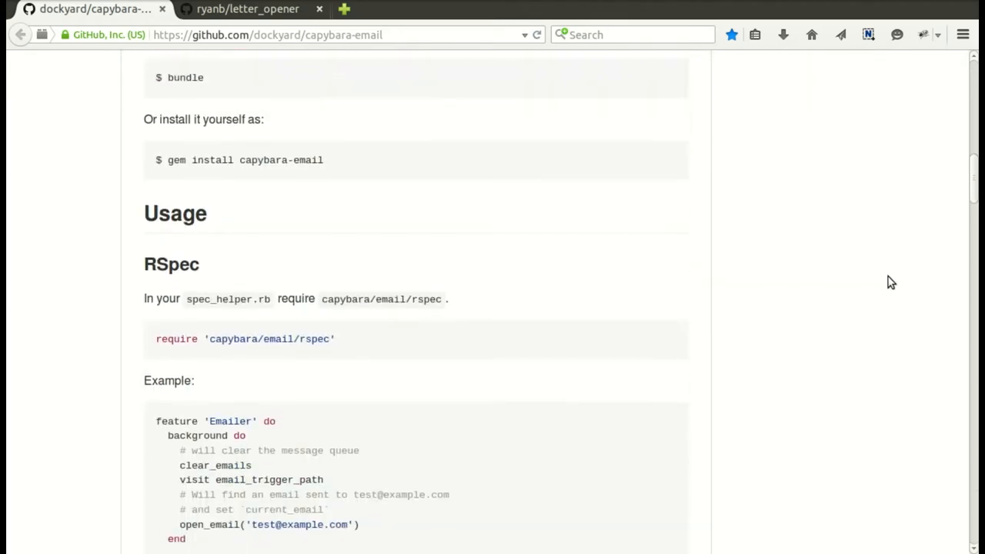
scroll(down, 3)
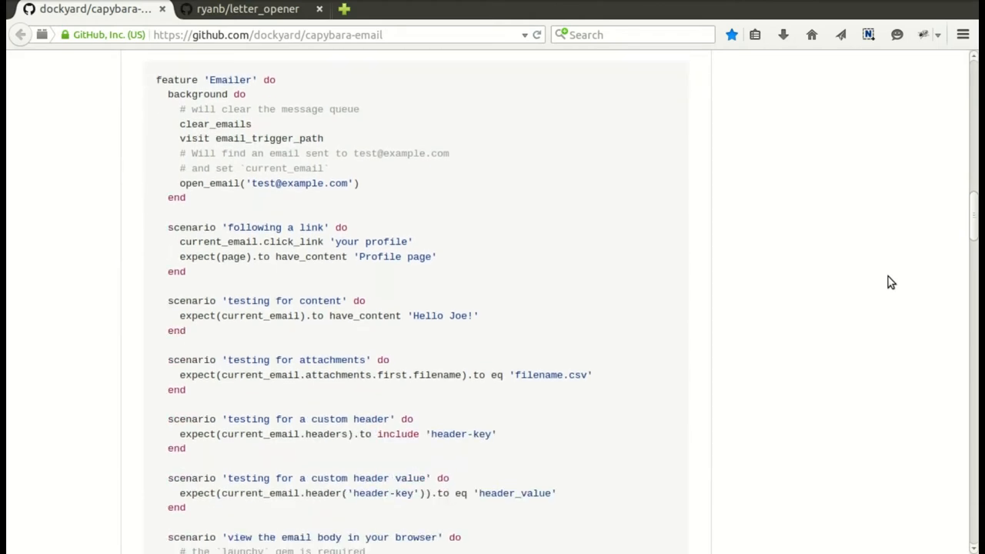
scroll(down, 3)
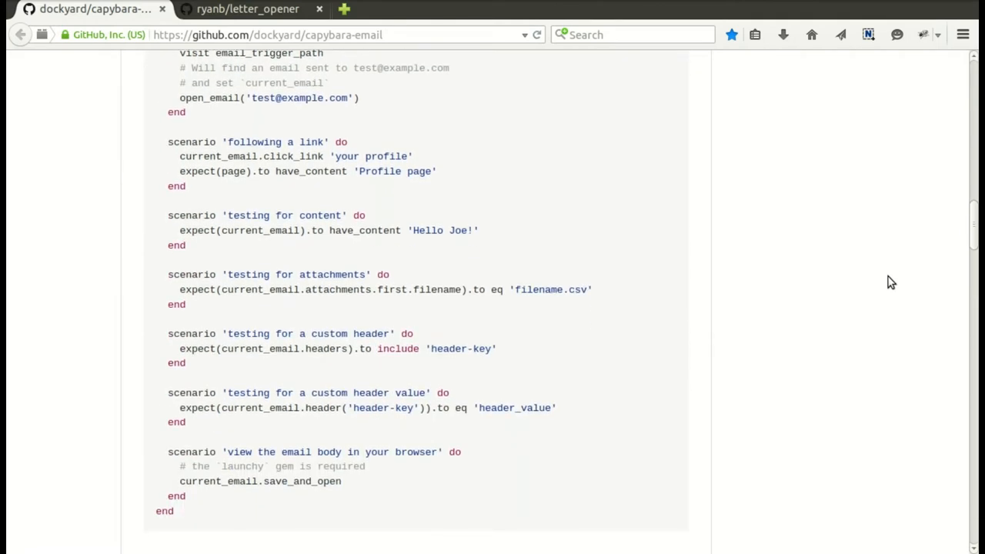
scroll(down, 3)
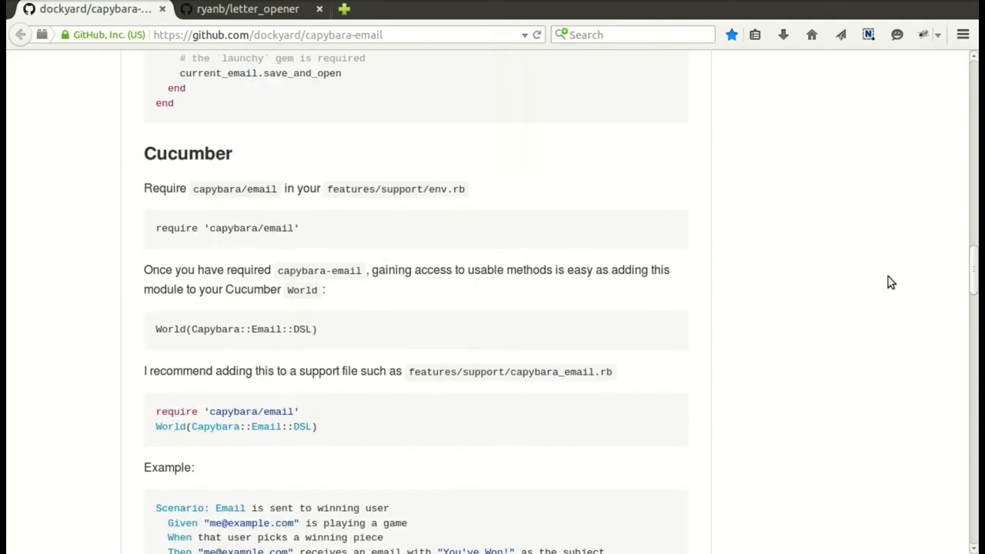
scroll(down, 3)
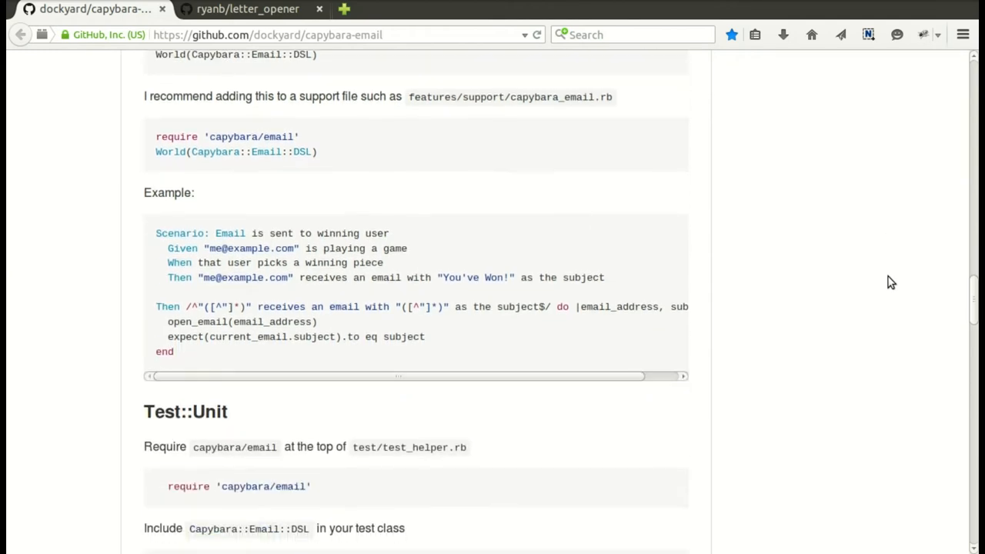
scroll(down, 3)
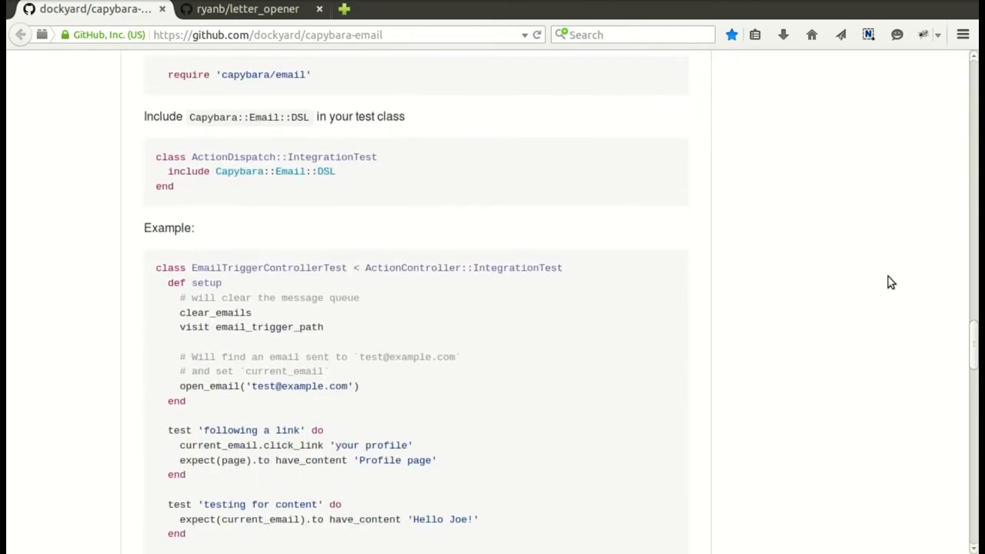
scroll(down, 3)
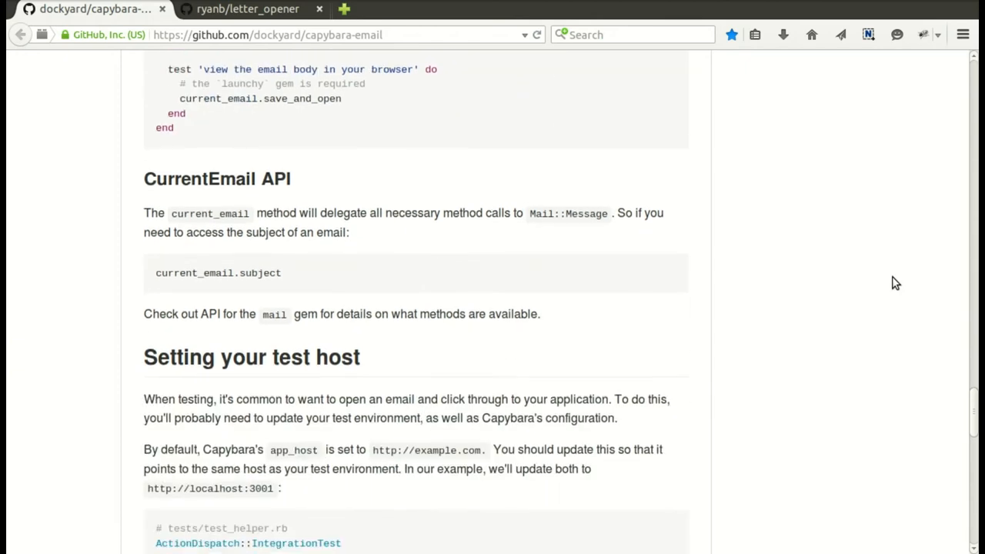
scroll(down, 3)
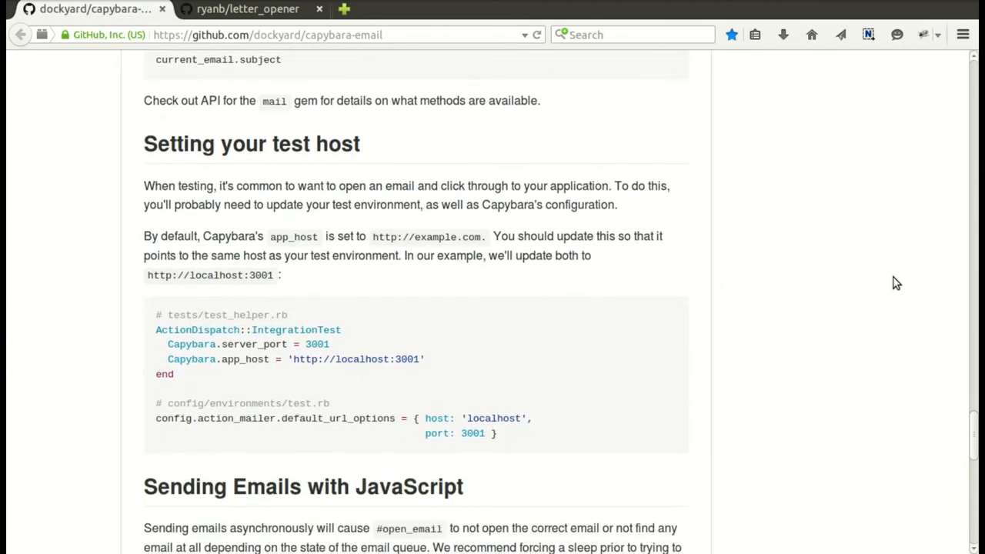
scroll(down, 3)
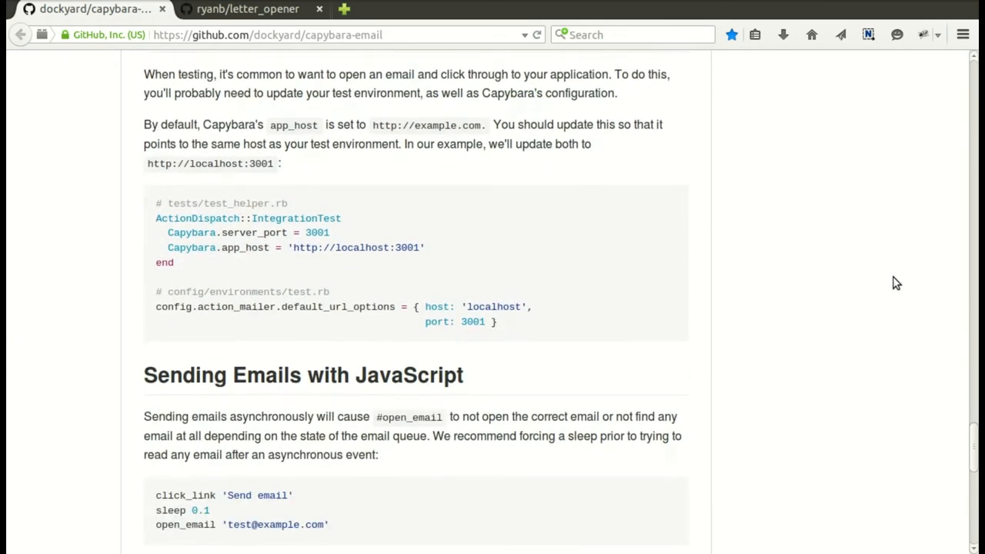
Switch to the ryanb/letter_opener repository and read its Rails and non-Rails setup instructions.
click(247, 10)
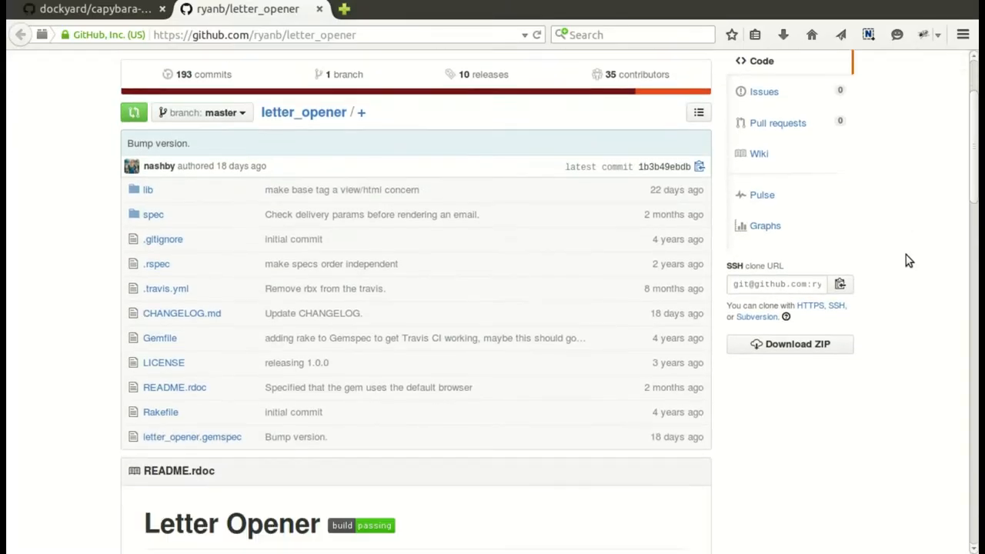
scroll(down, 3)
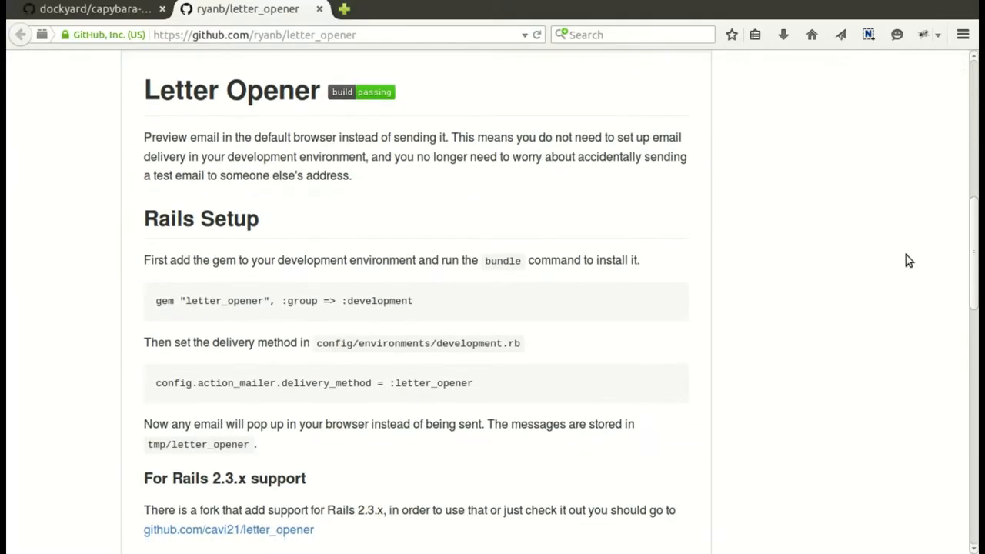
scroll(down, 3)
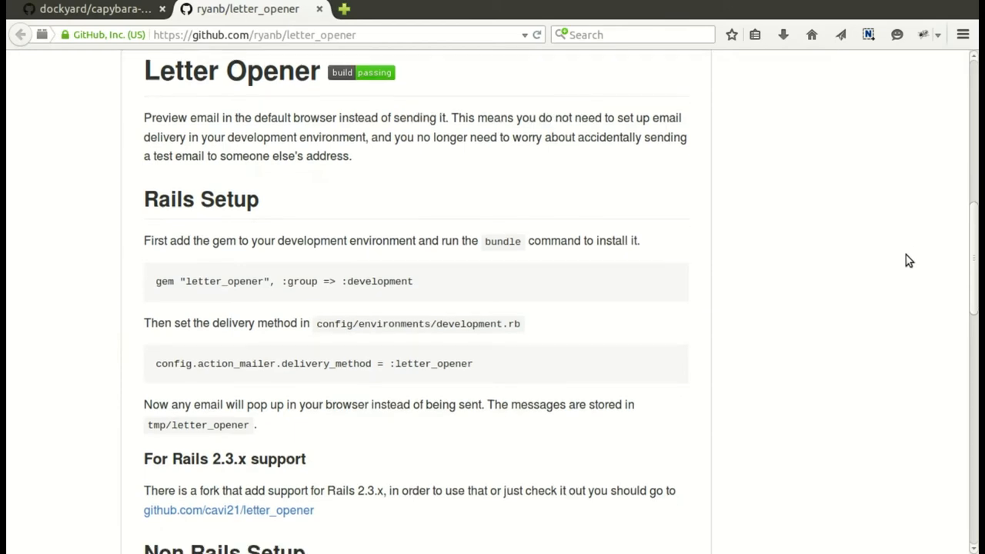
scroll(down, 3)
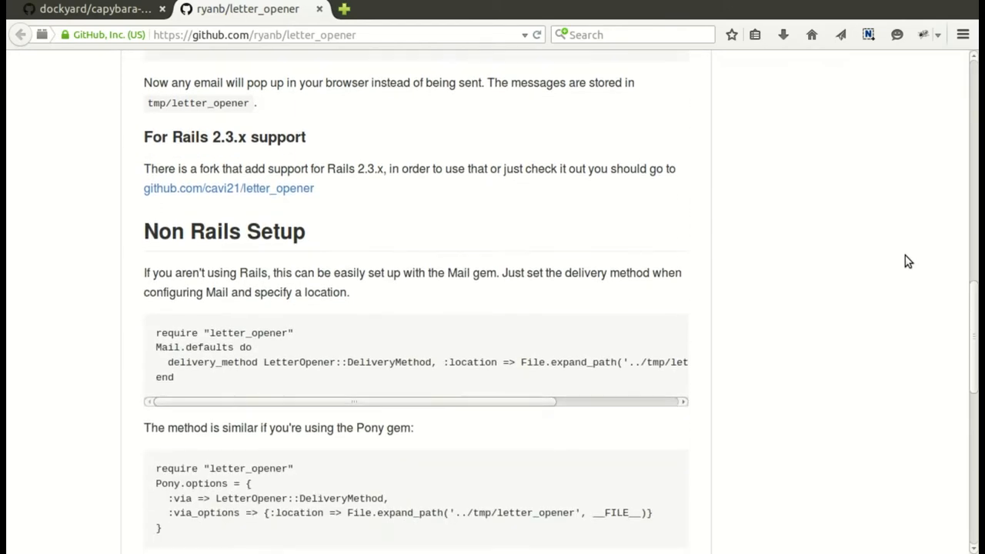
scroll(down, 3)
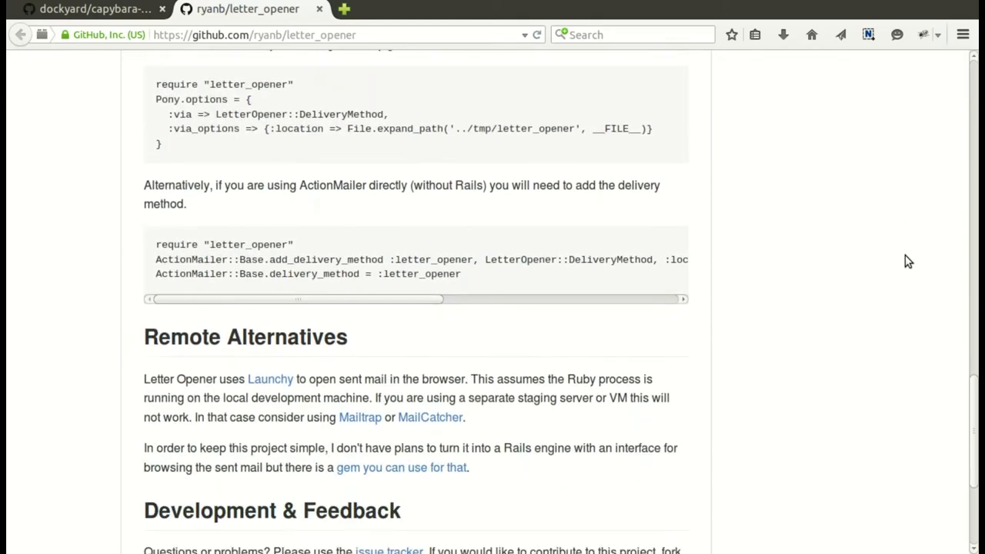
scroll(down, 3)
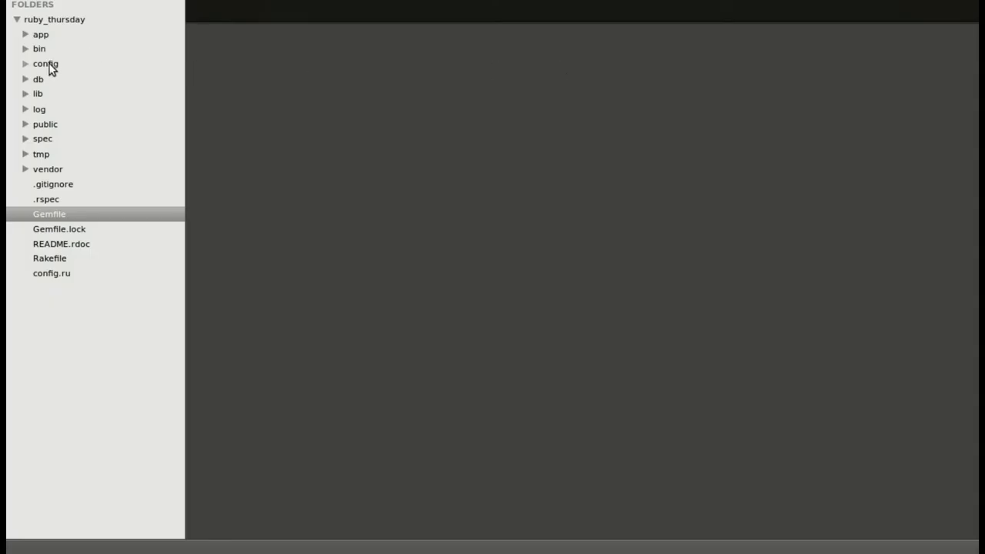
Set config.action_mailer.delivery_method = :letter_opener in config/environments/development.rb and save it.
click(46, 63)
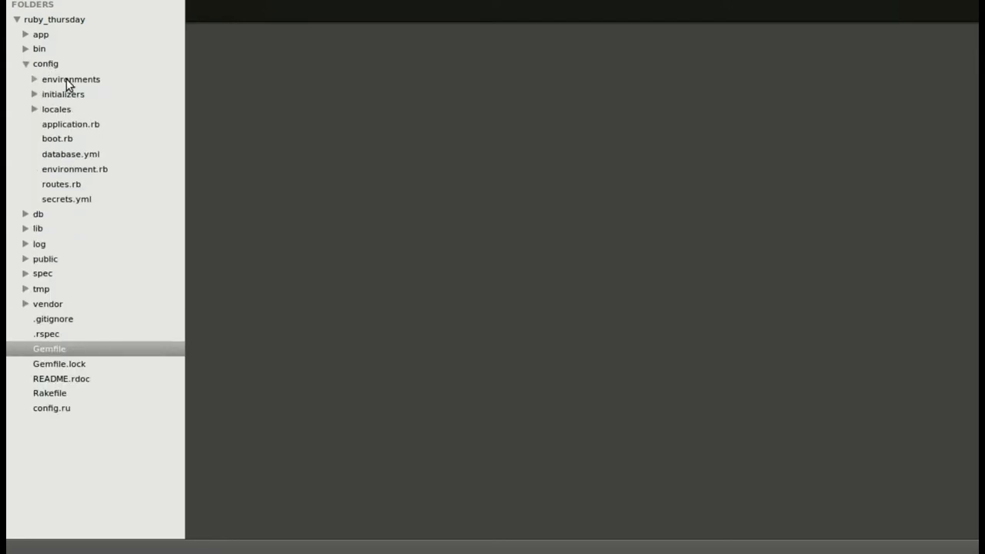
click(71, 78)
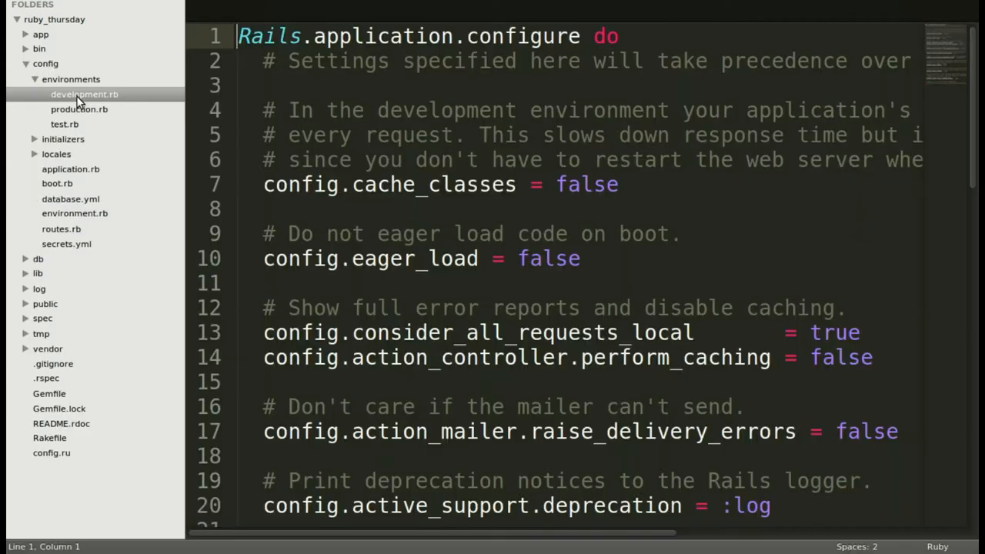
scroll(down, 3)
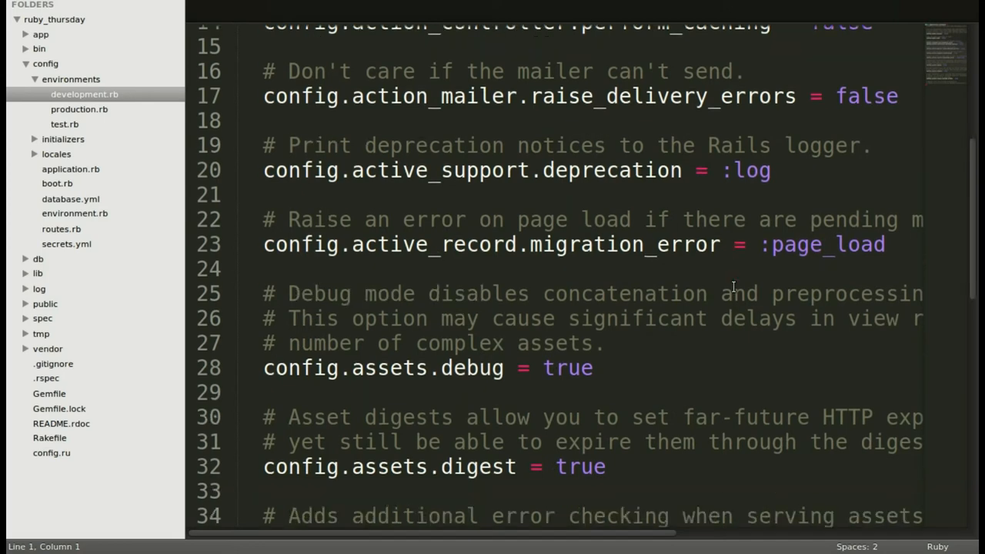
scroll(down, 3)
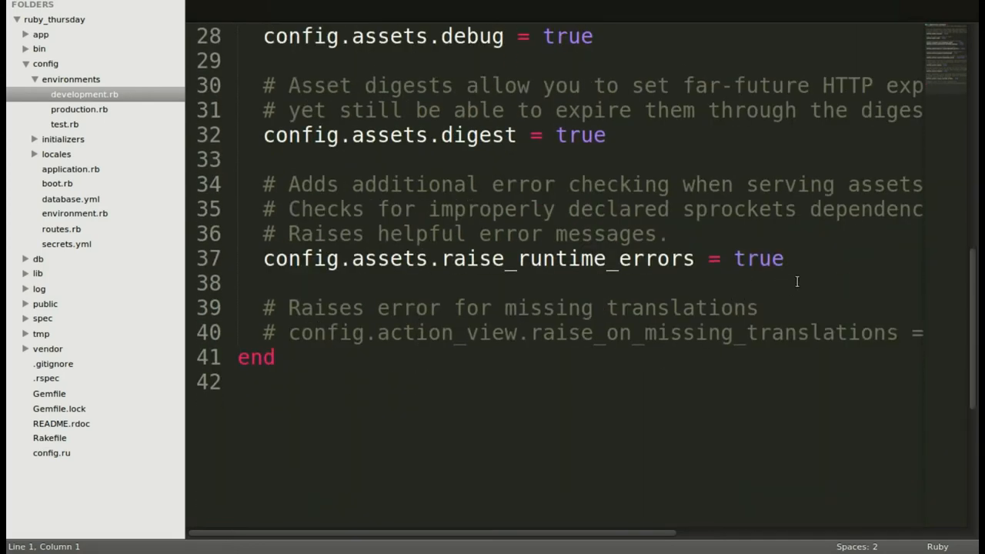
click(243, 357)
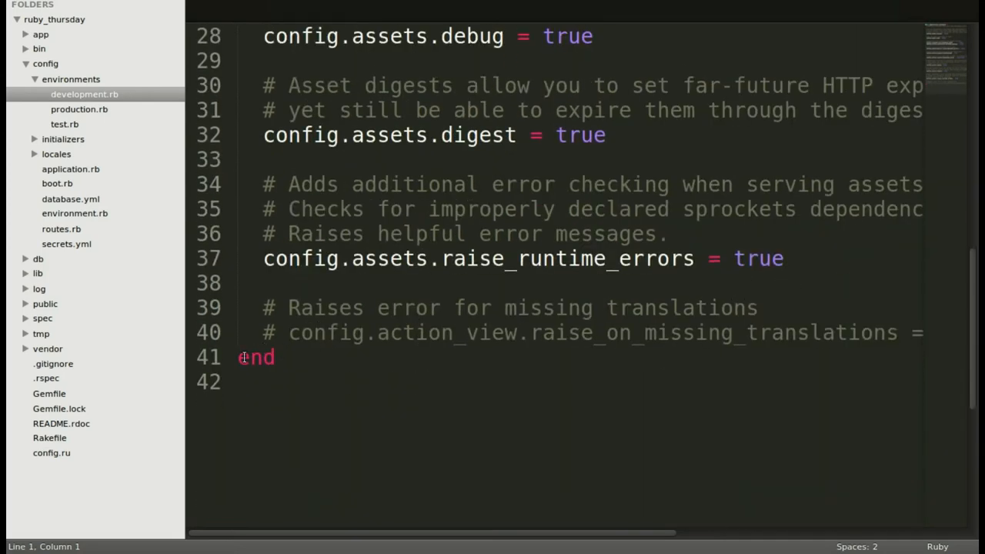
click(246, 357)
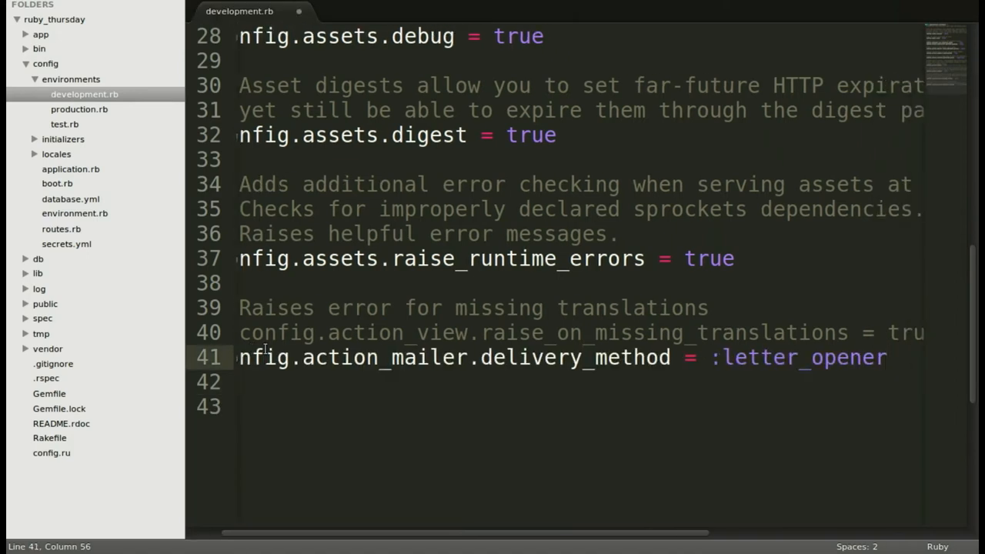
key(ctrl+s)
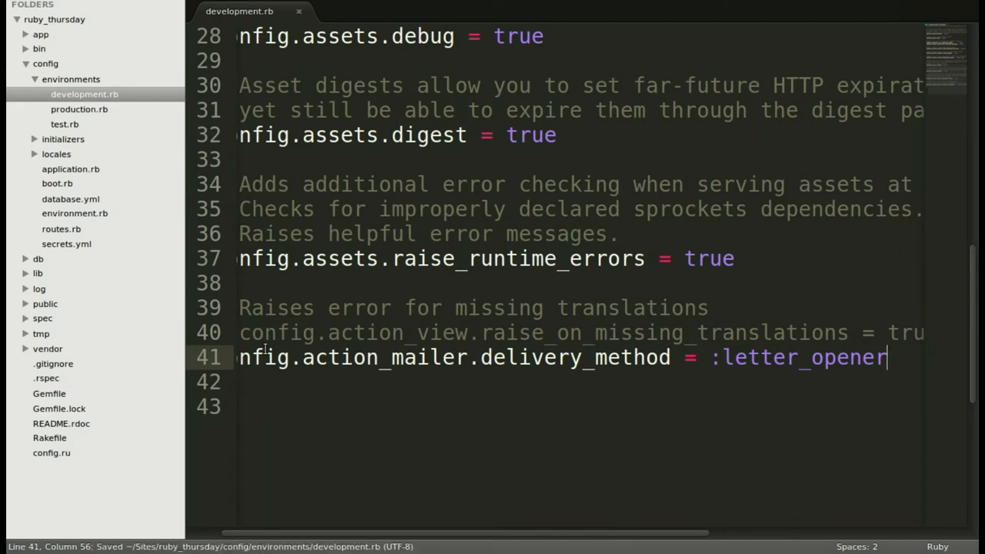
click(25, 64)
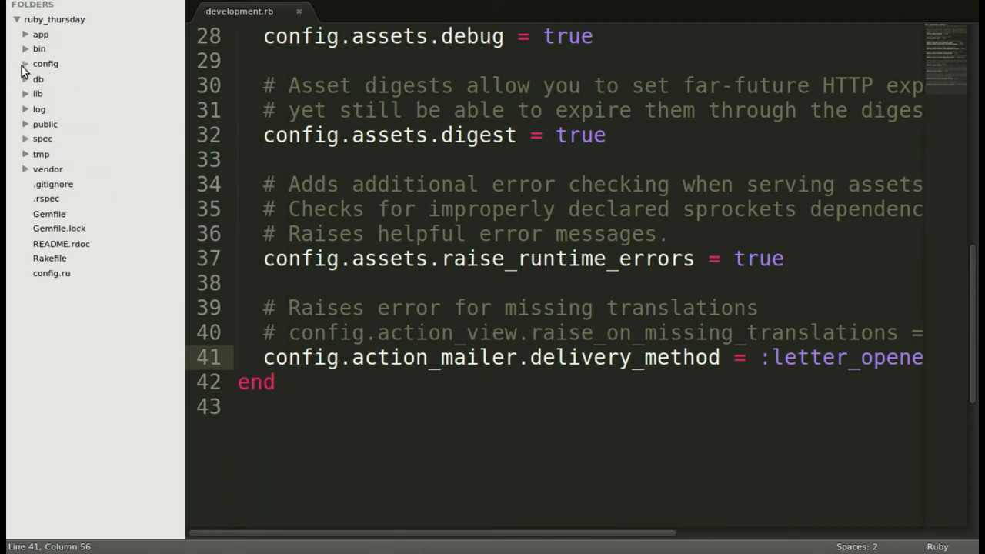
Add require 'capybara/email/rspec' below the other requires in spec/rails_helper.rb.
click(43, 139)
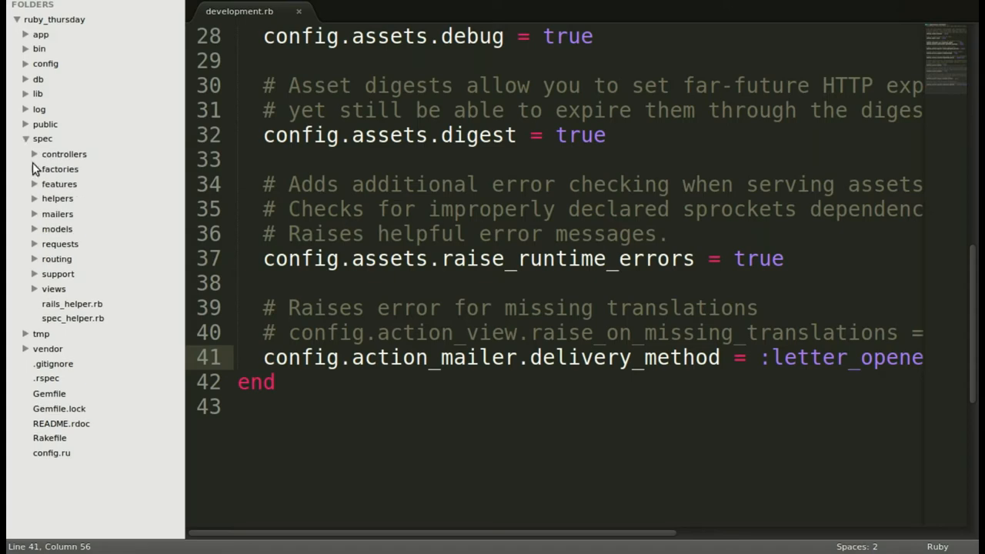
click(71, 303)
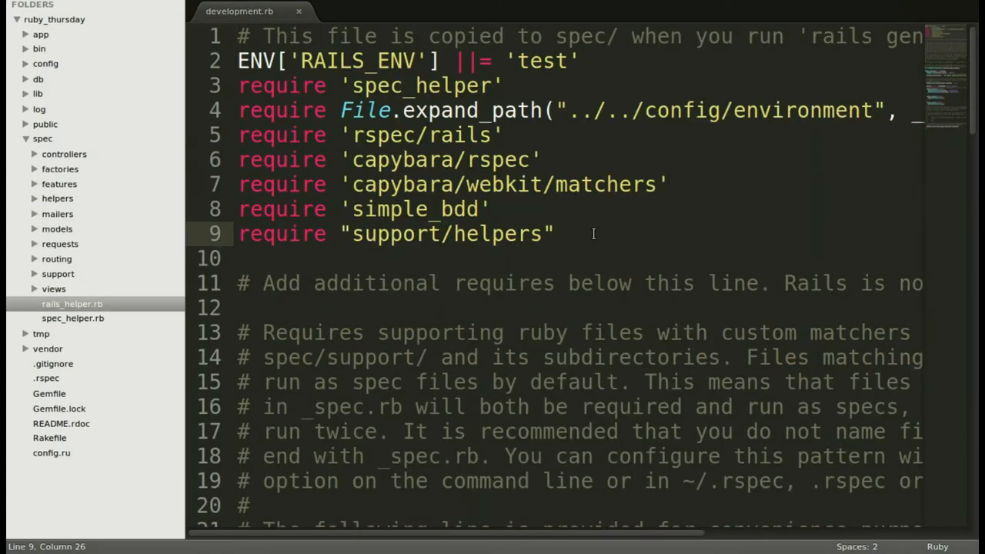
text(require 'capybara/email/rspec')
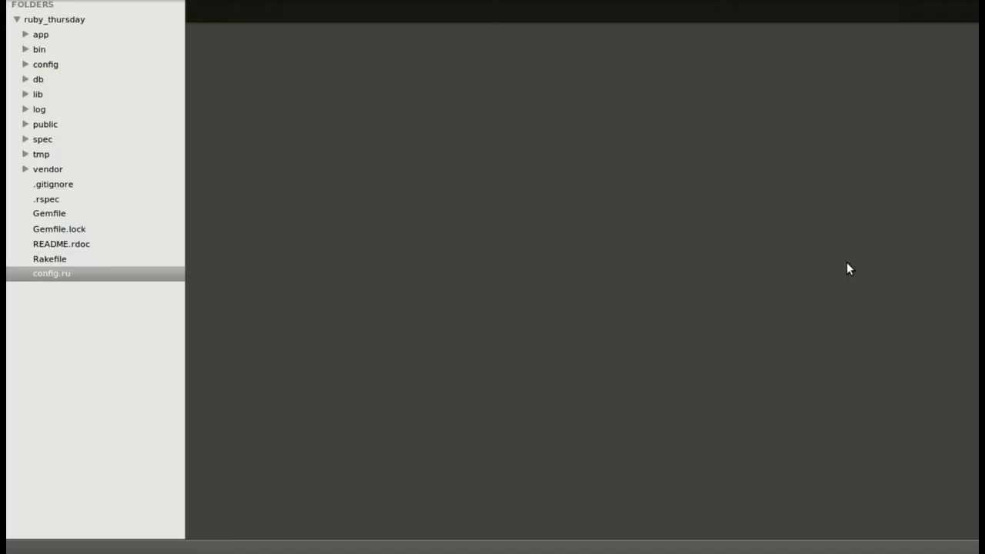
mouse_move(28, 142)
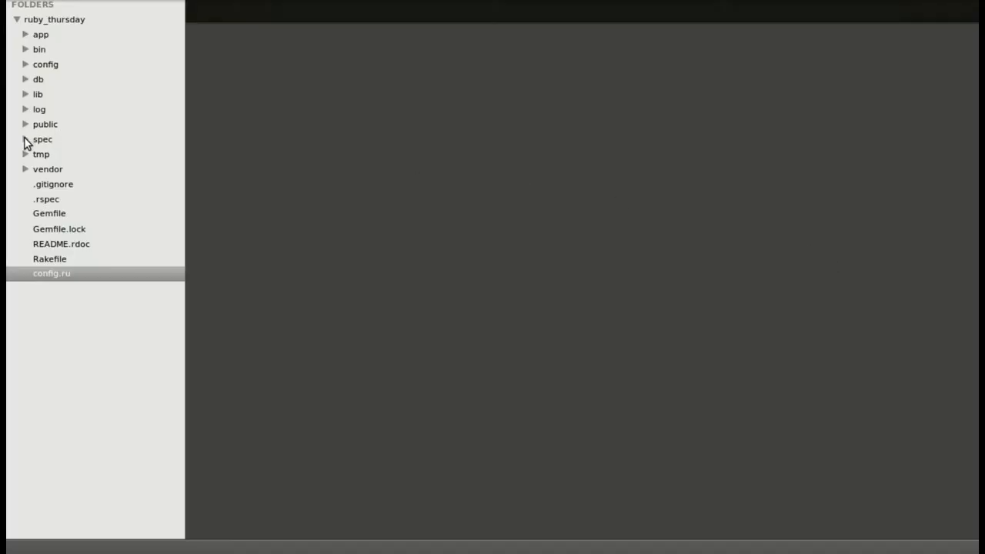
Add a Then "visitor receives starship email" step to spec/features/starship_spec.rb.
click(43, 139)
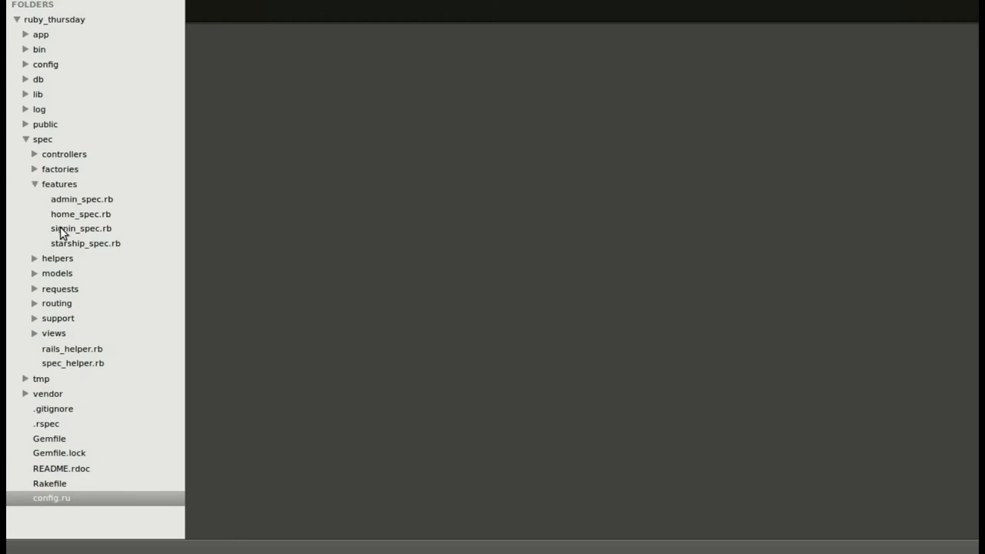
click(87, 243)
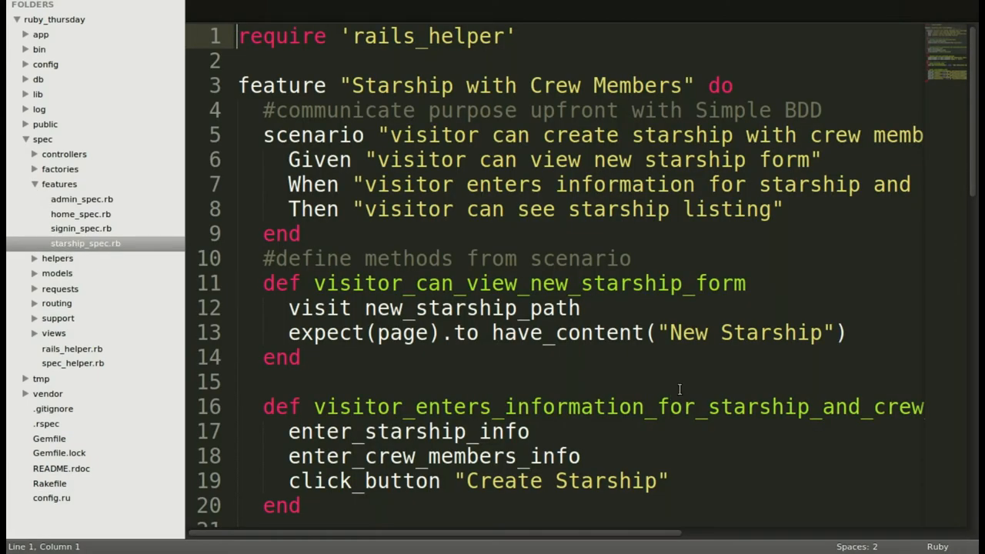
click(785, 209)
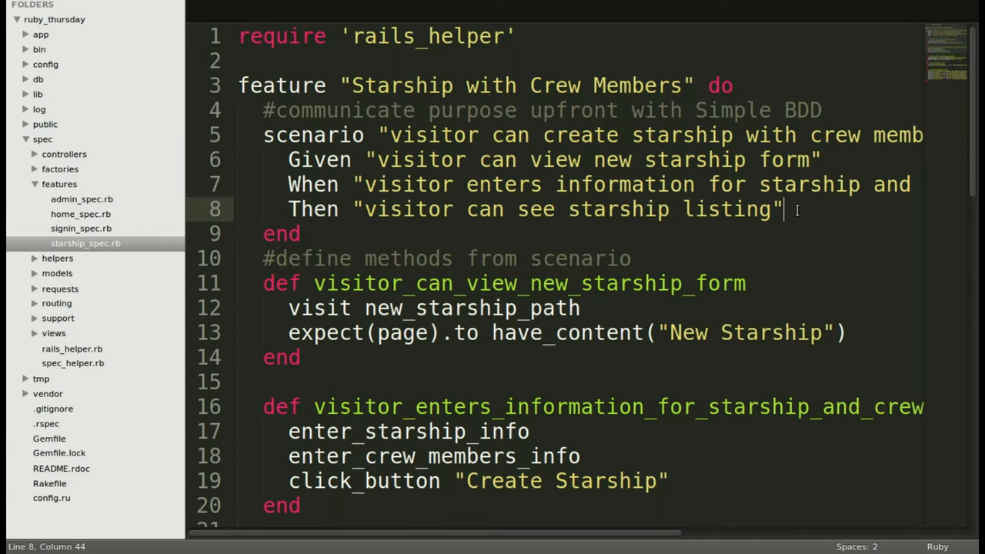
text(Then "visitor receives starship email")
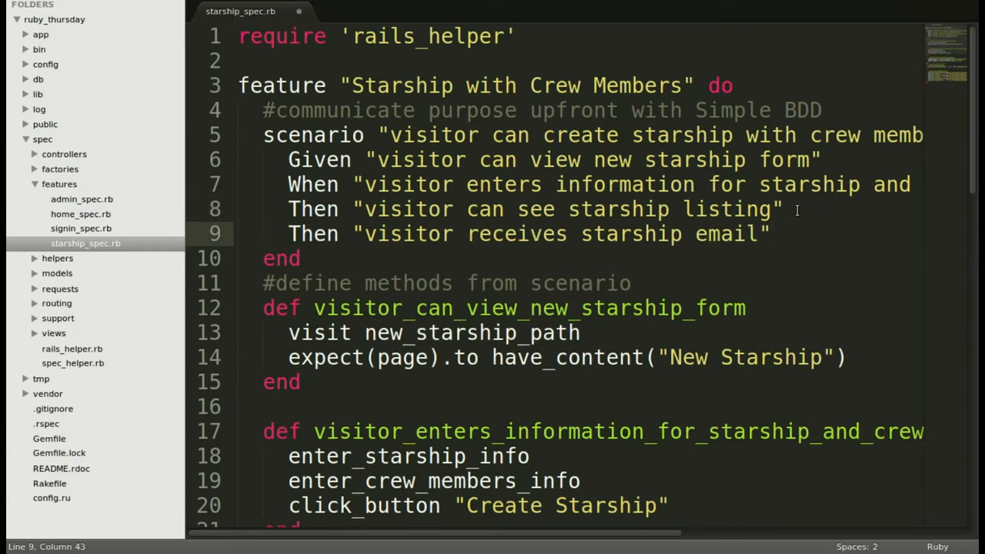
mouse_move(828, 316)
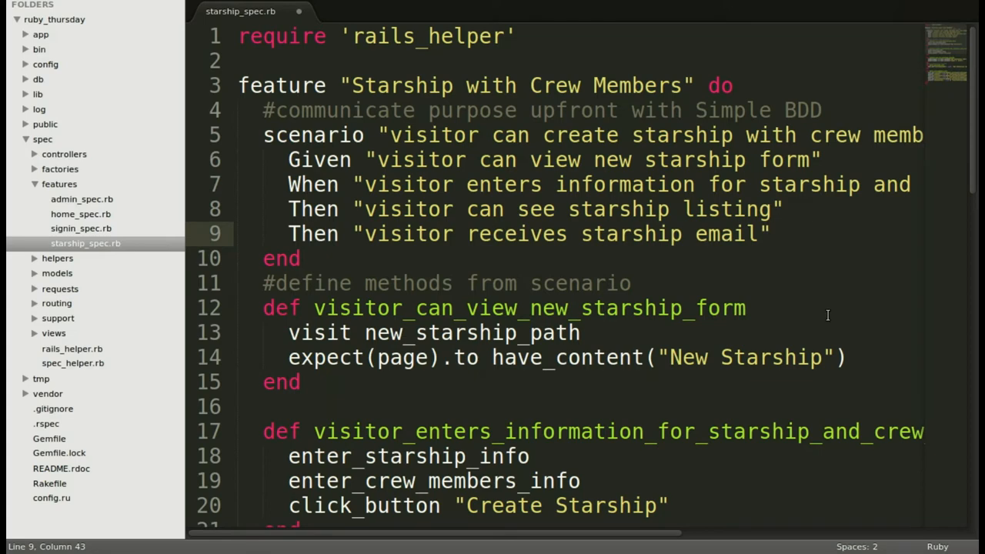
mouse_move(859, 377)
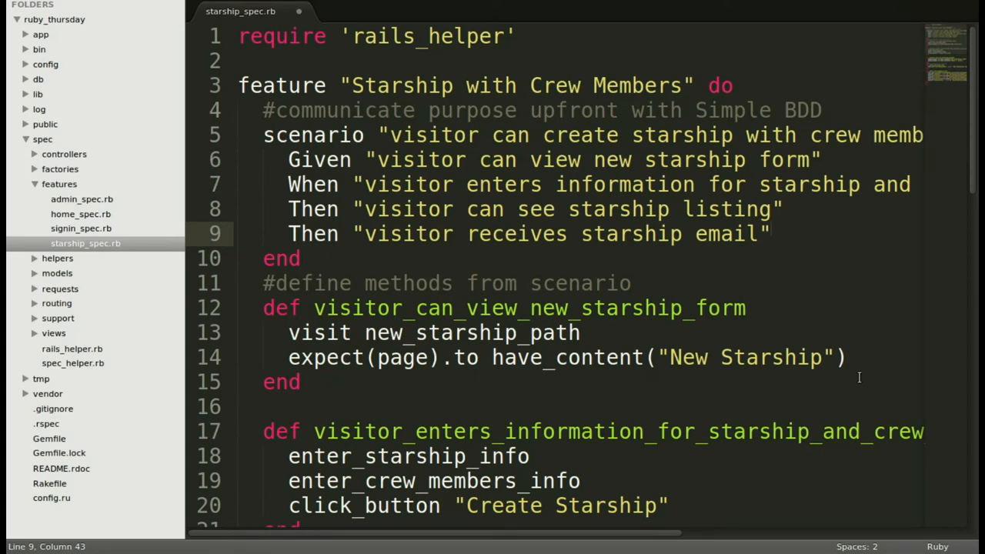
Start defining visitor_receives_starship_email at line 27 with corrected indentation.
scroll(down, 3)
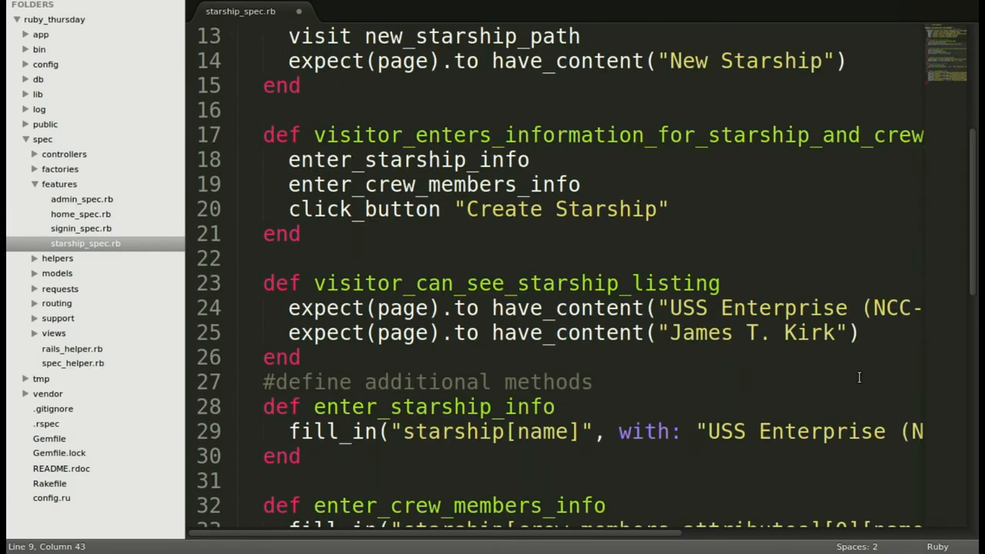
scroll(down, 3)
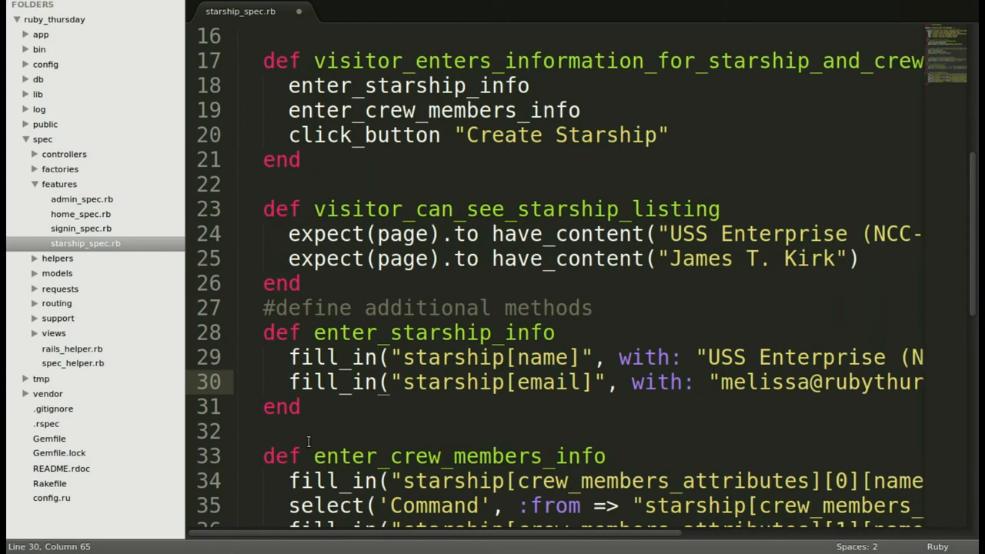
scroll(down, 3)
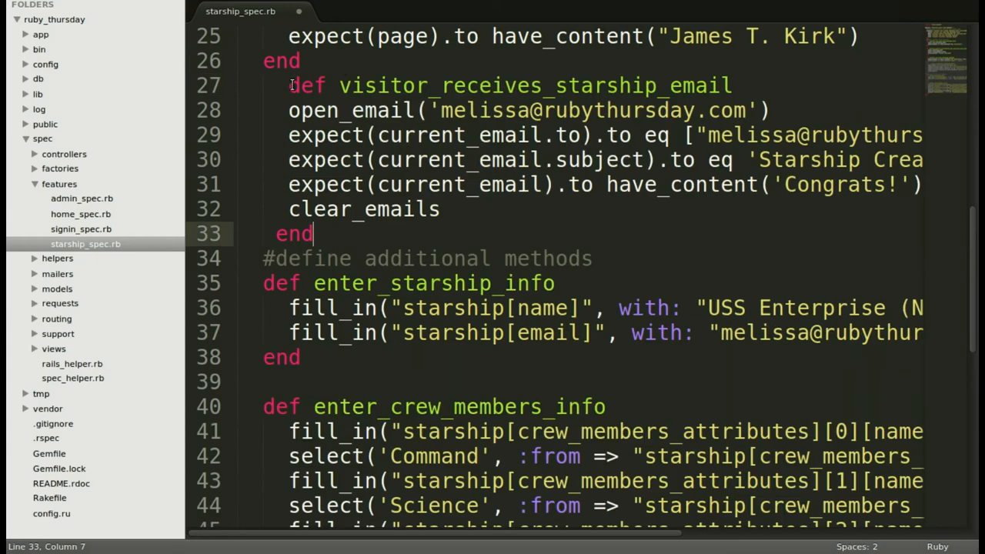
click(316, 86)
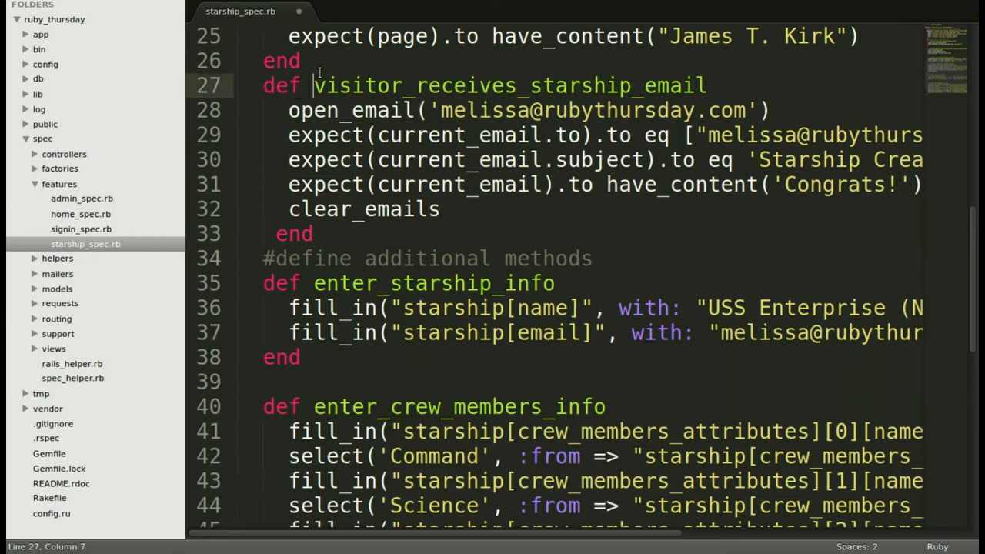
key(enter)
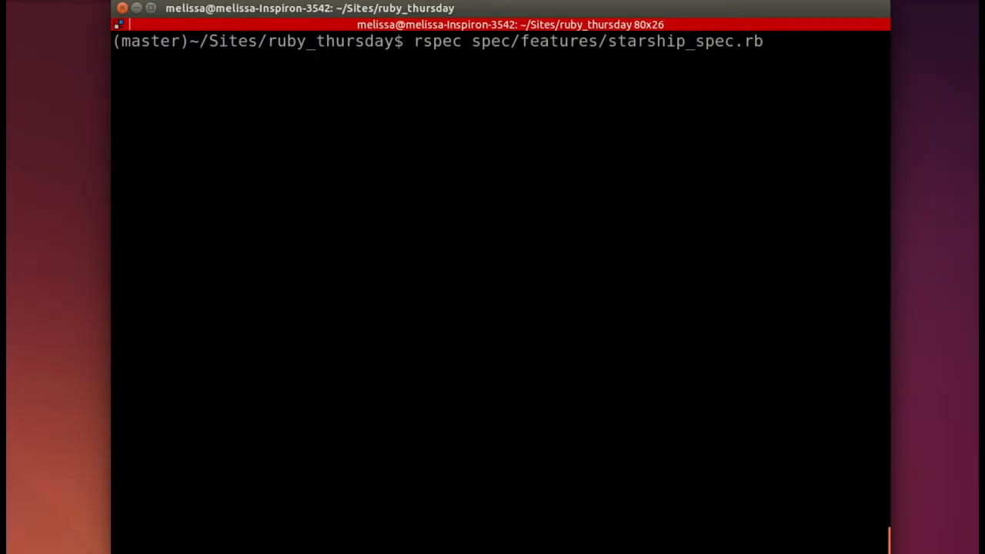
Run rspec spec/features/starship_spec.rb and see the starship[email] ElementNotFound failure.
key(Return)
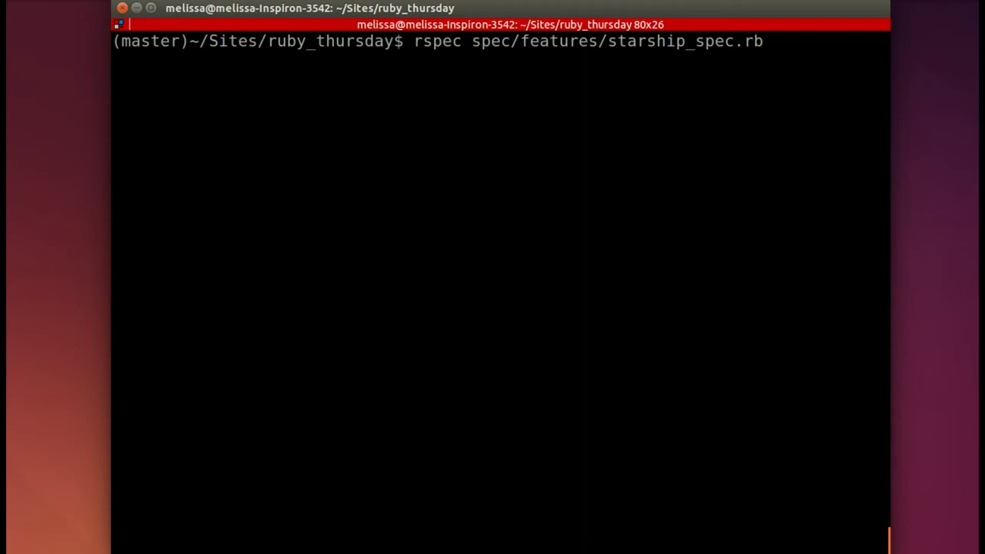
key(Return)
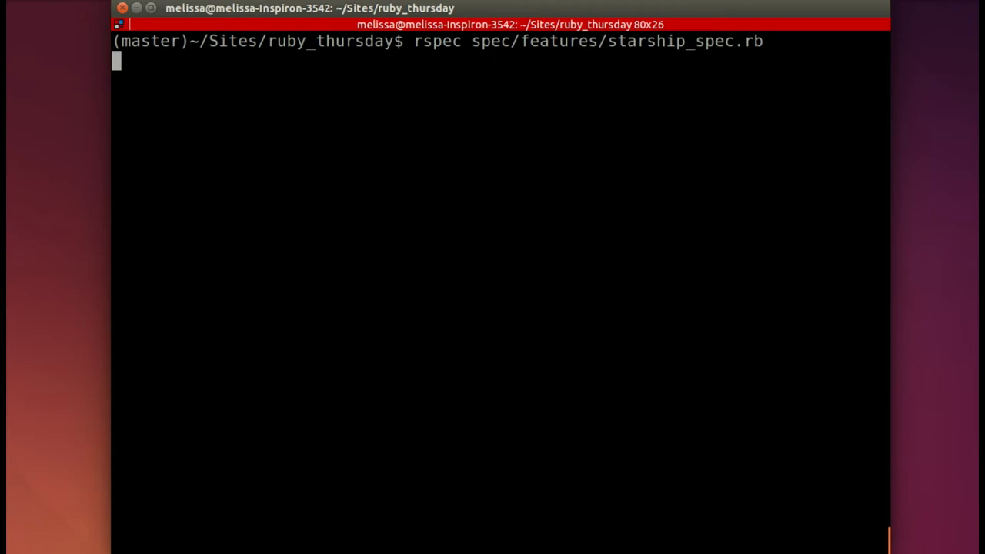
key(Return)
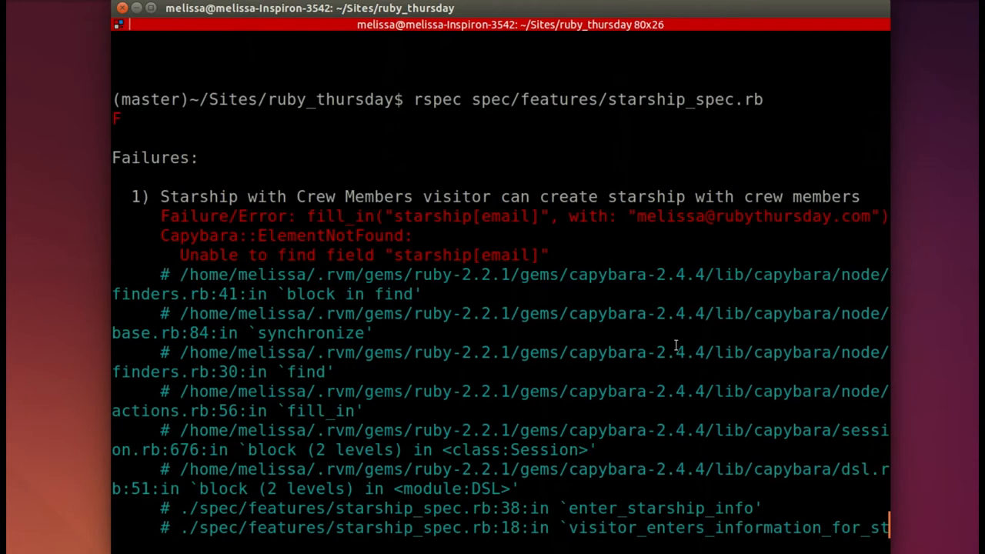
mouse_move(462, 268)
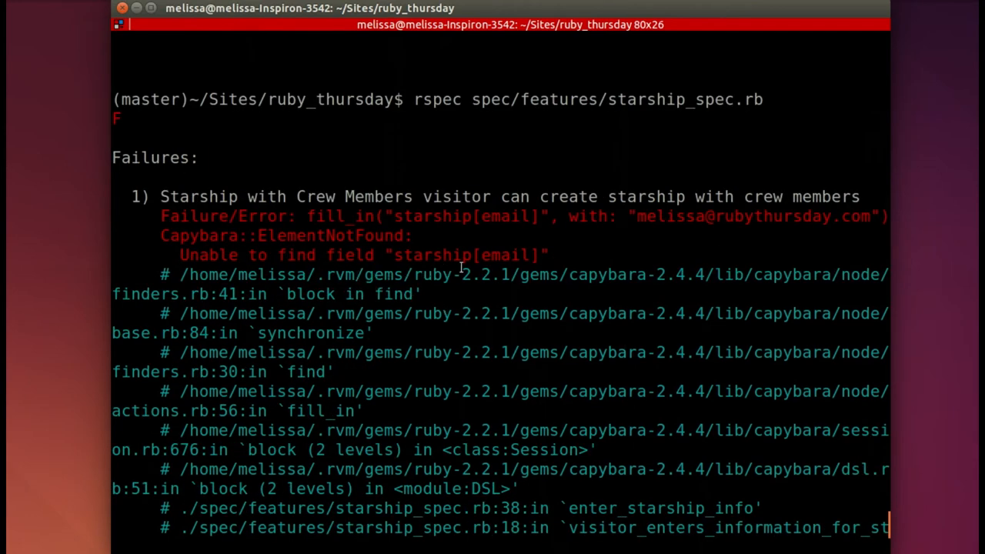
mouse_move(564, 247)
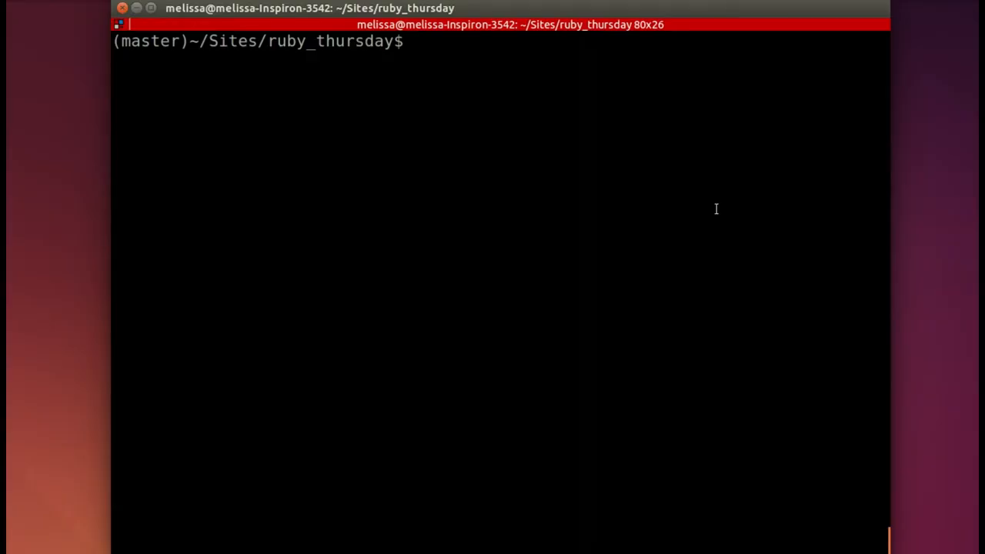
Generate the AddEmailToStarship migration with an email:string column.
text(rails g migration AddEmailToStarship email:string)
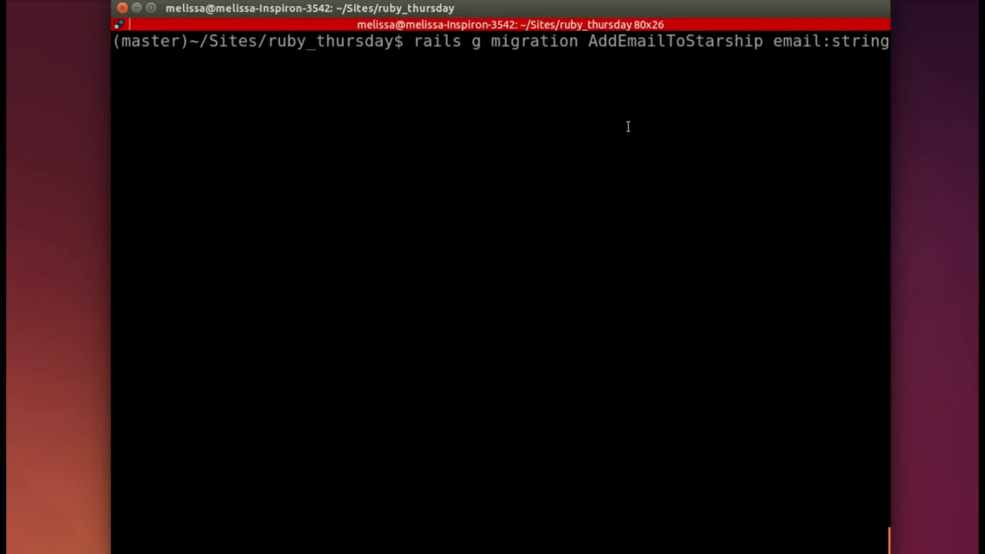
key(Return)
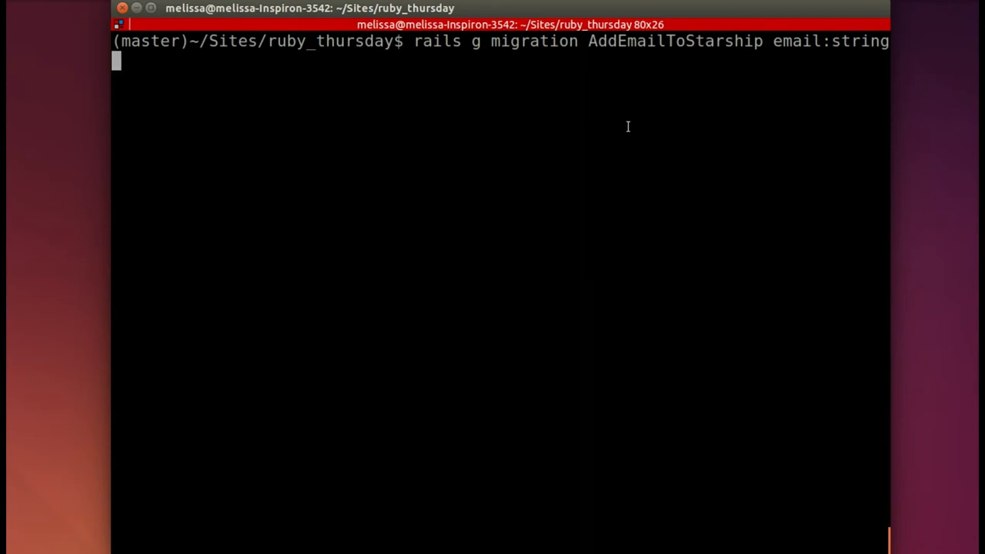
key(Return)
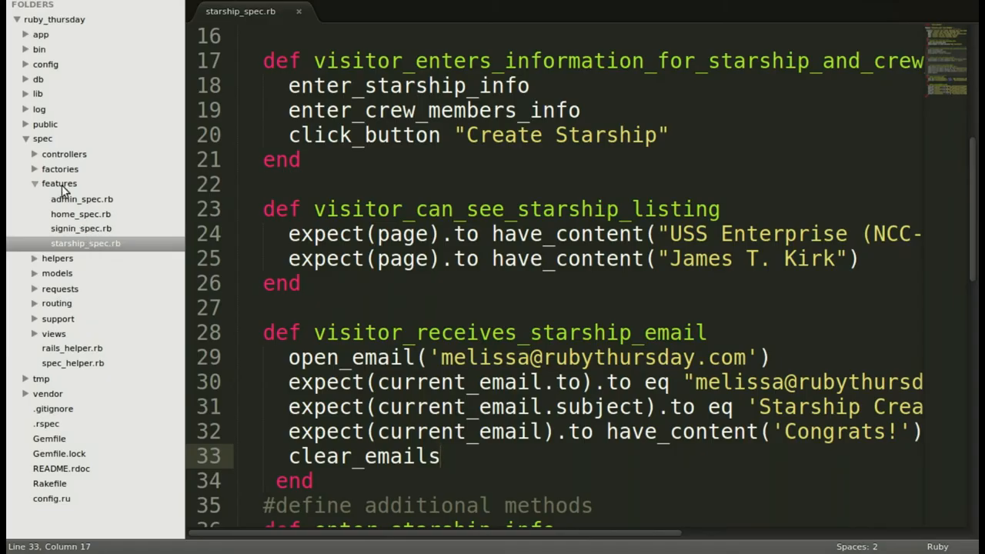
click(37, 78)
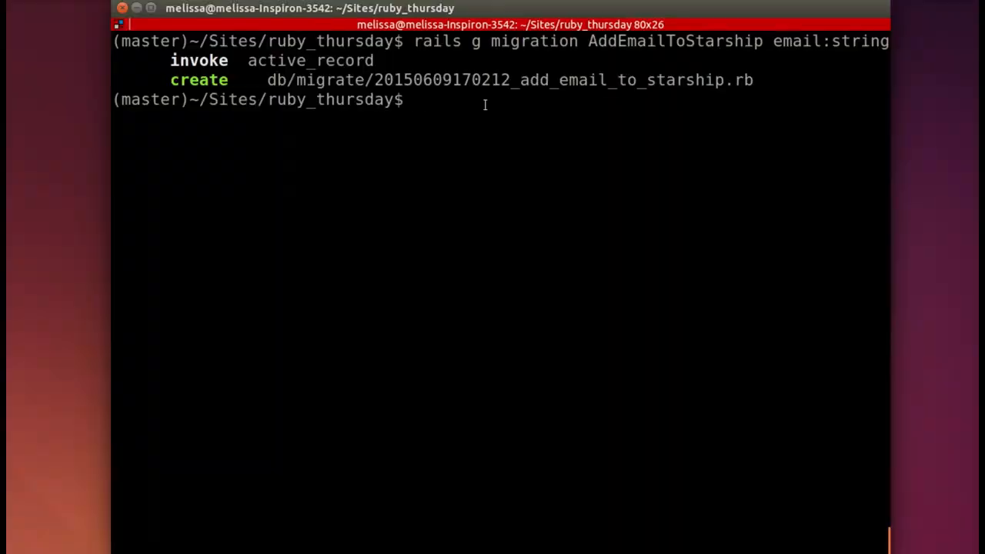
Apply the pending migration with rake db:migrate.
text(rake db:mi)
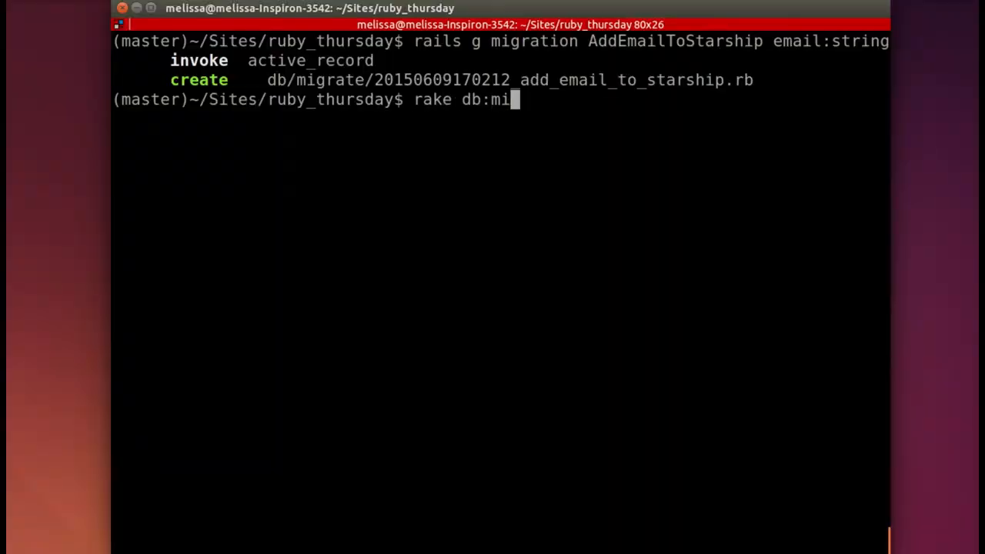
text(grate)
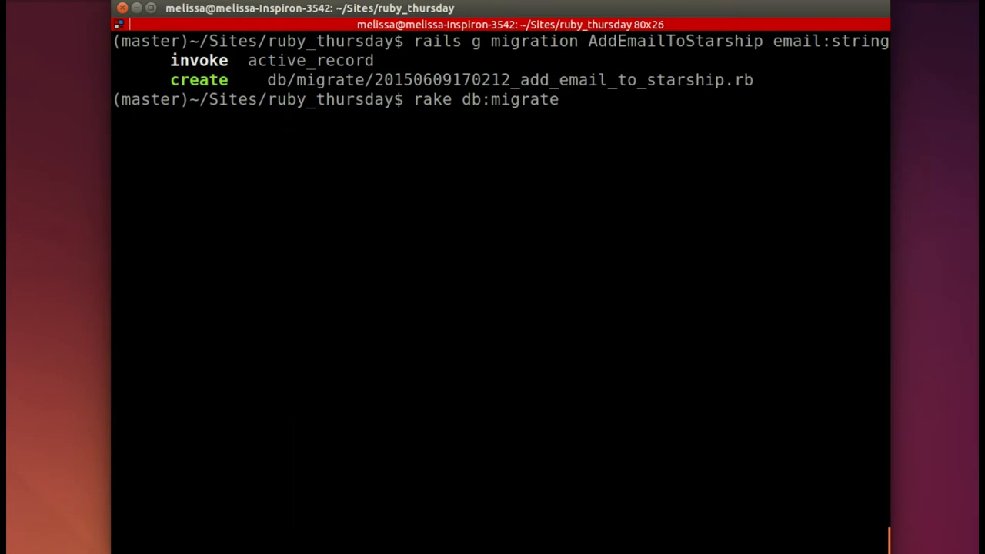
key(Return)
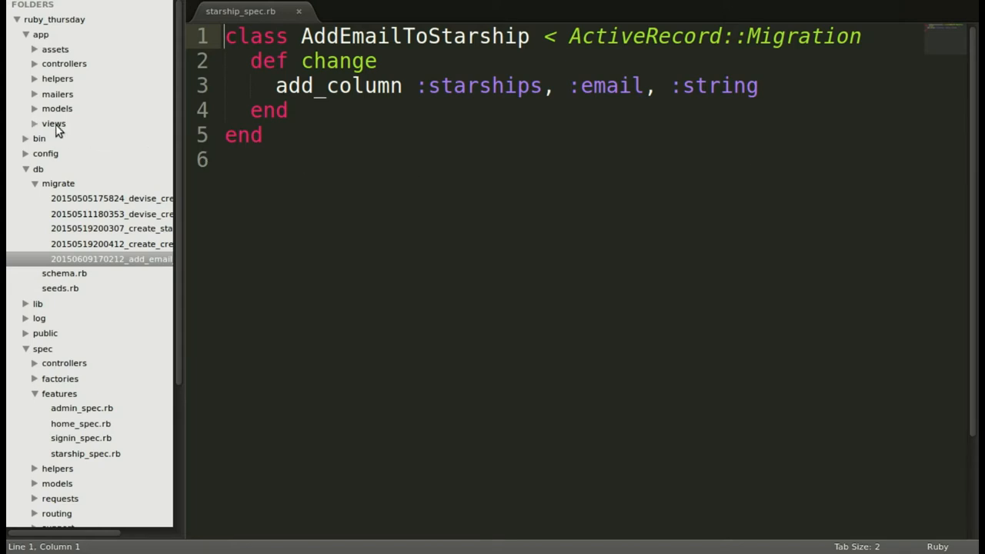
Insert the email prompt and a div.field with f.label :email and f.text_field :email after the crew members list in _form.html.erb.
click(54, 123)
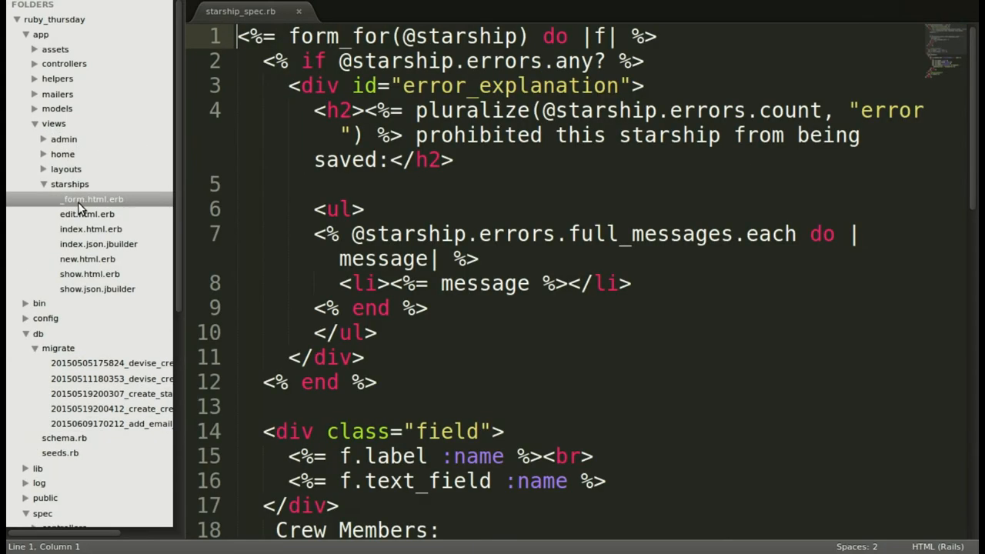
scroll(down, 3)
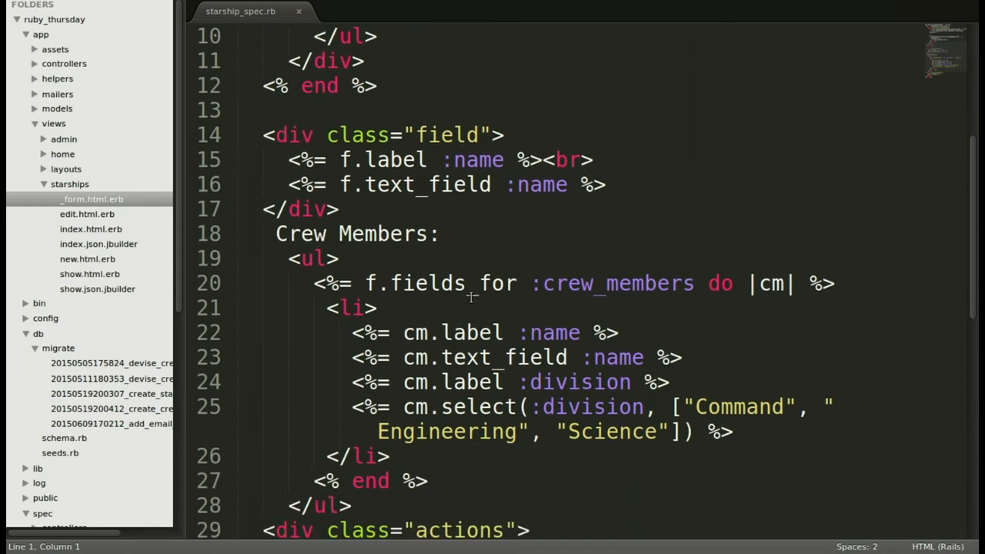
scroll(down, 3)
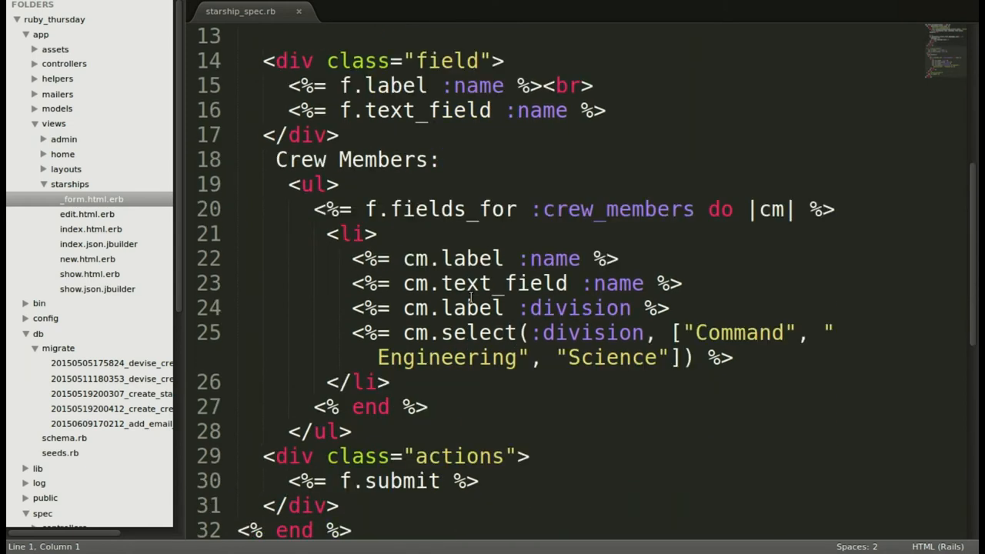
scroll(down, 3)
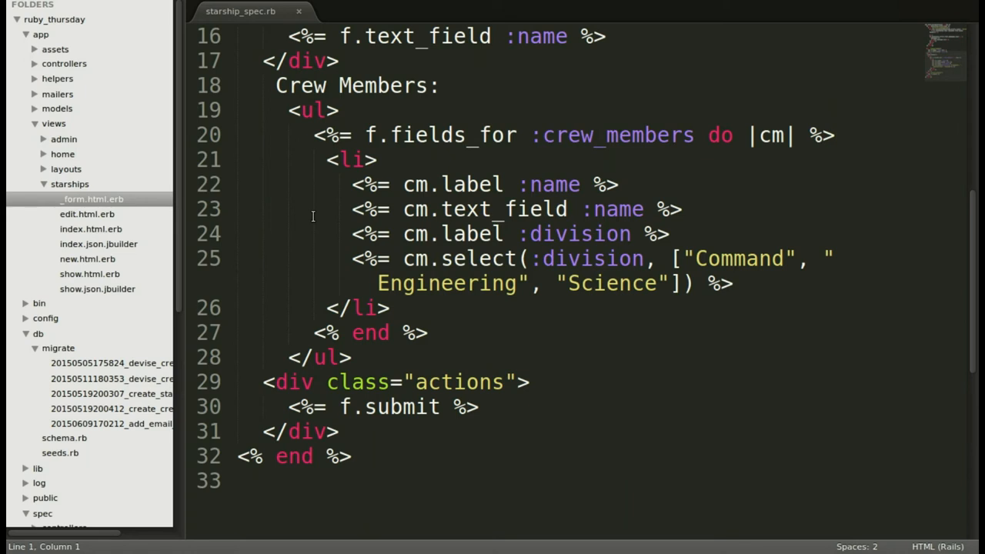
mouse_move(360, 357)
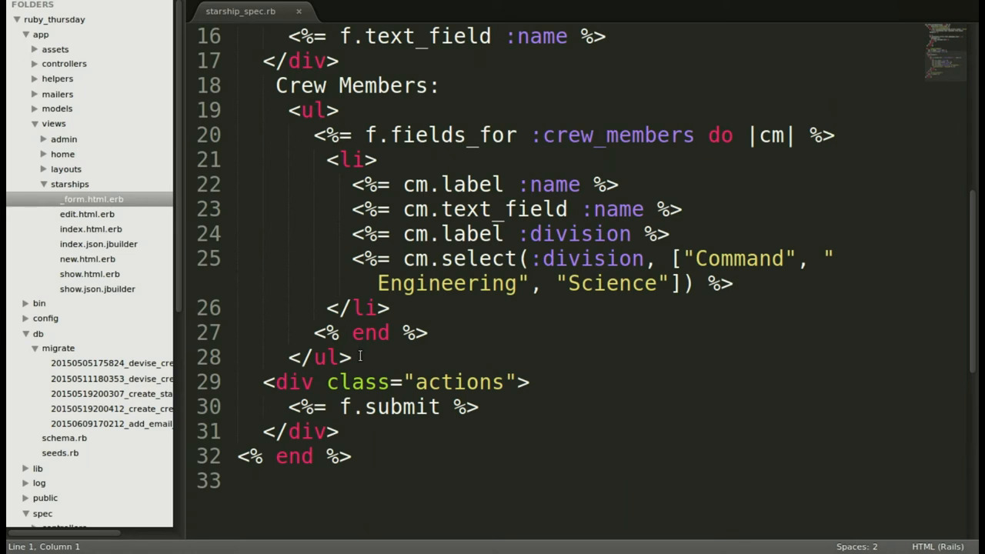
key(enter)
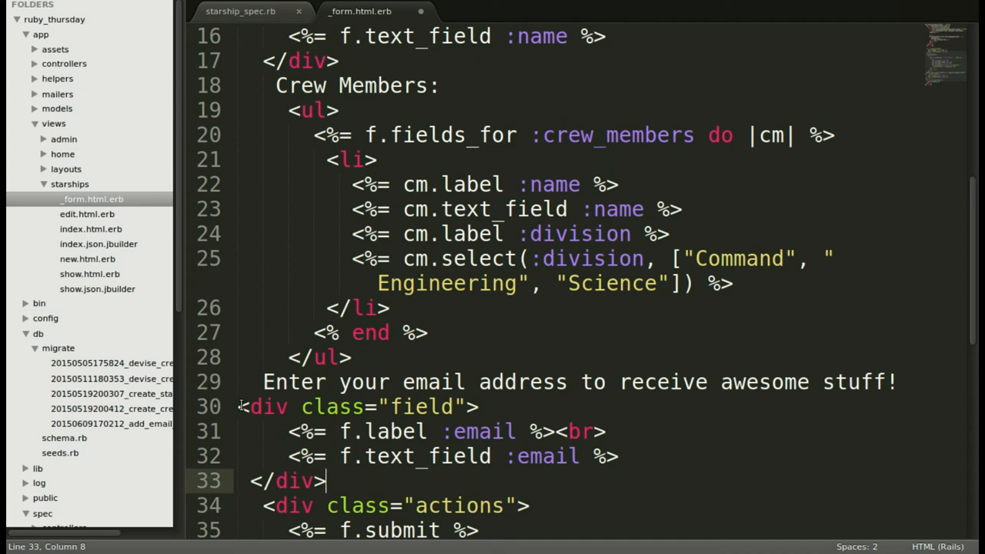
click(265, 407)
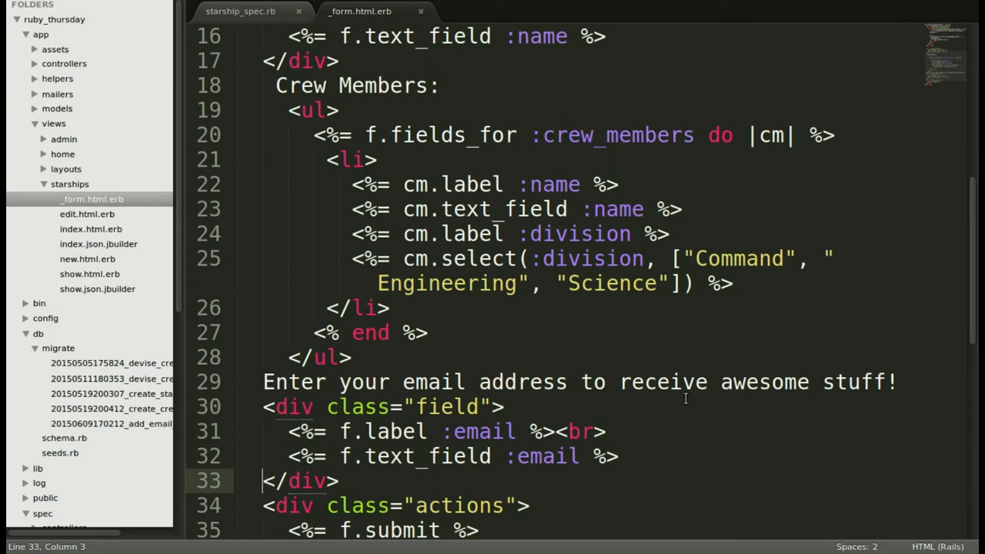
mouse_move(53, 69)
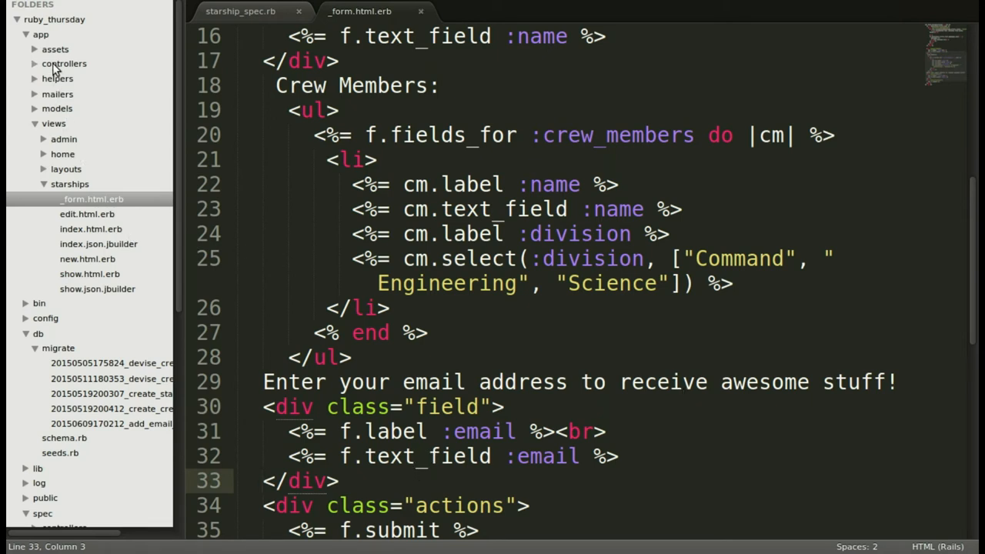
Review starships_controller.rb and edit the permitted parameters in starship_params.
click(98, 138)
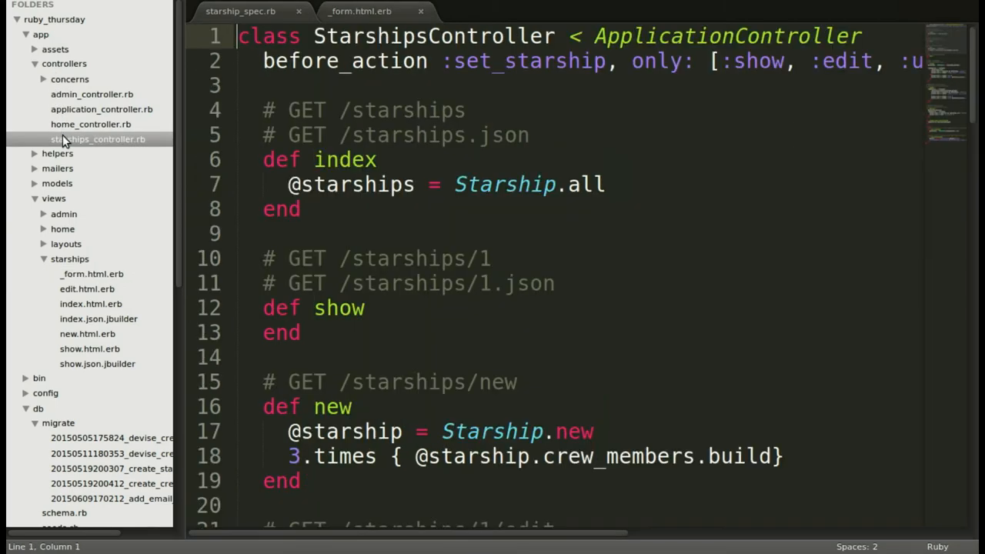
scroll(down, 3)
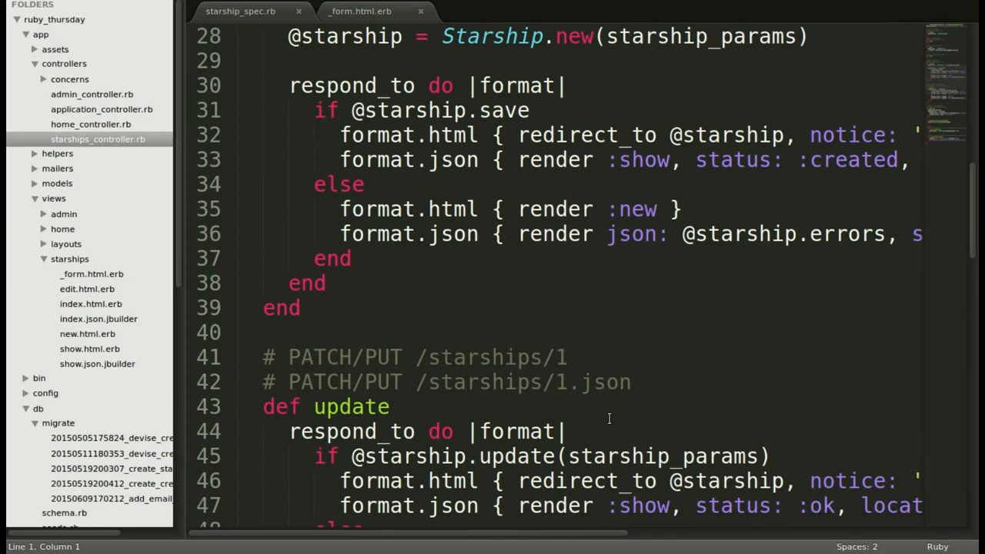
scroll(down, 3)
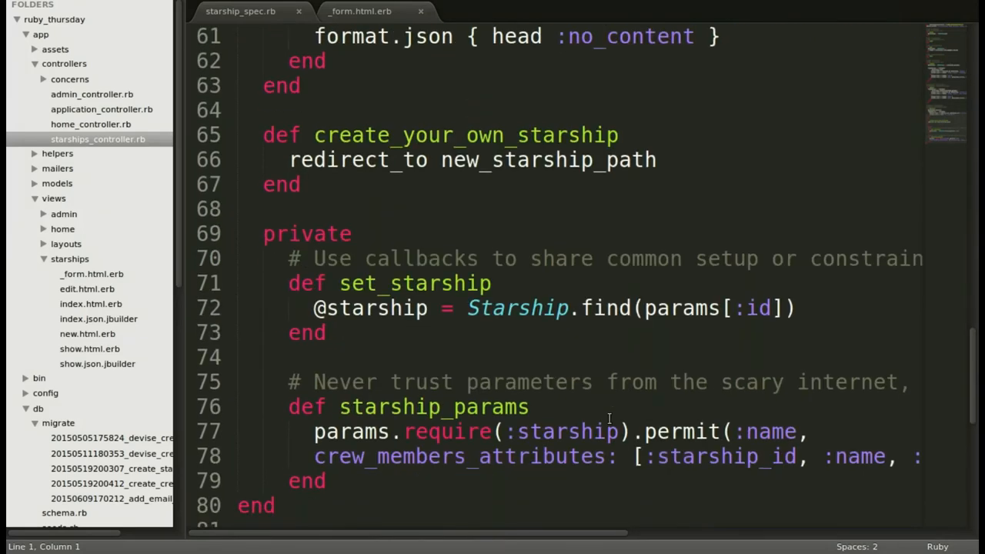
click(806, 431)
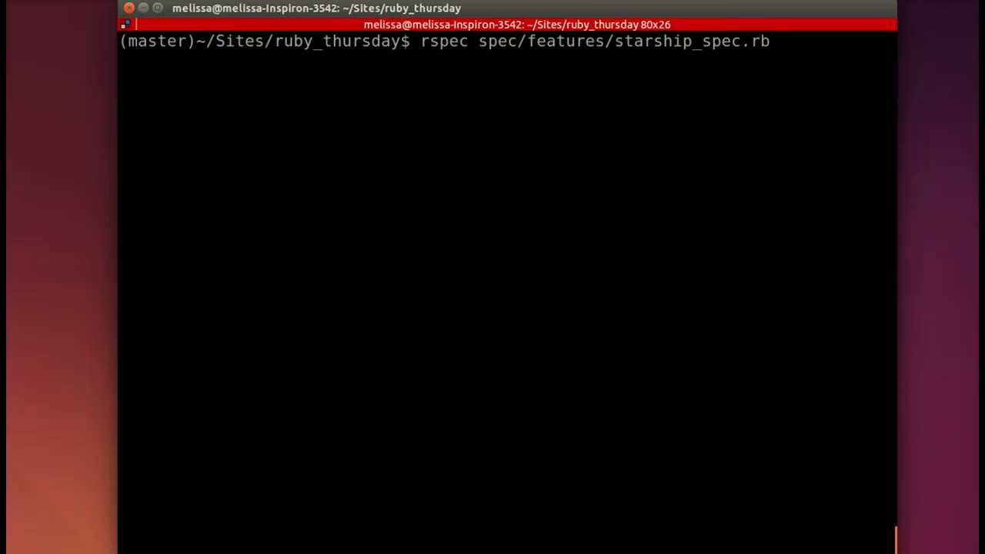
Rerun the starship feature spec and inspect the nil current_email NoMethodError.
key(Return)
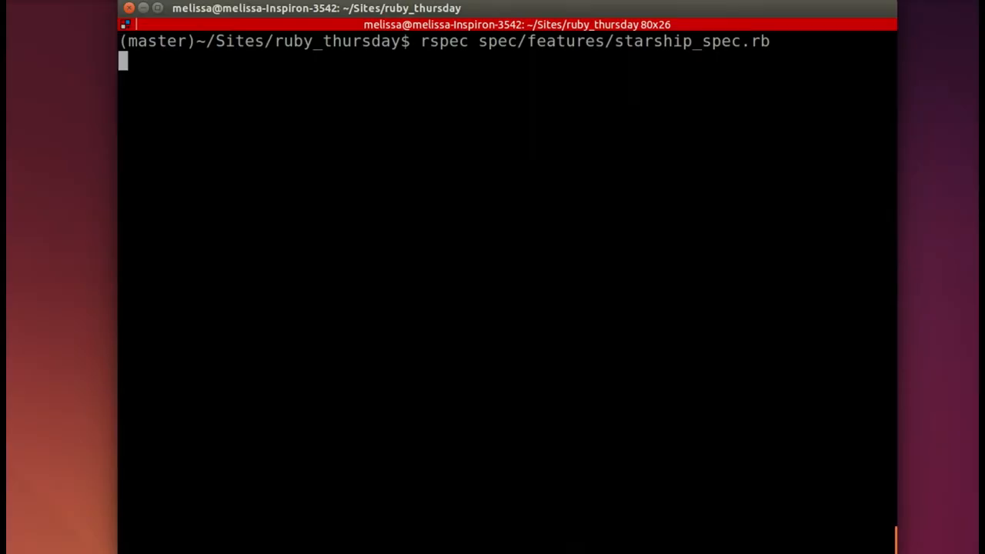
key(Return)
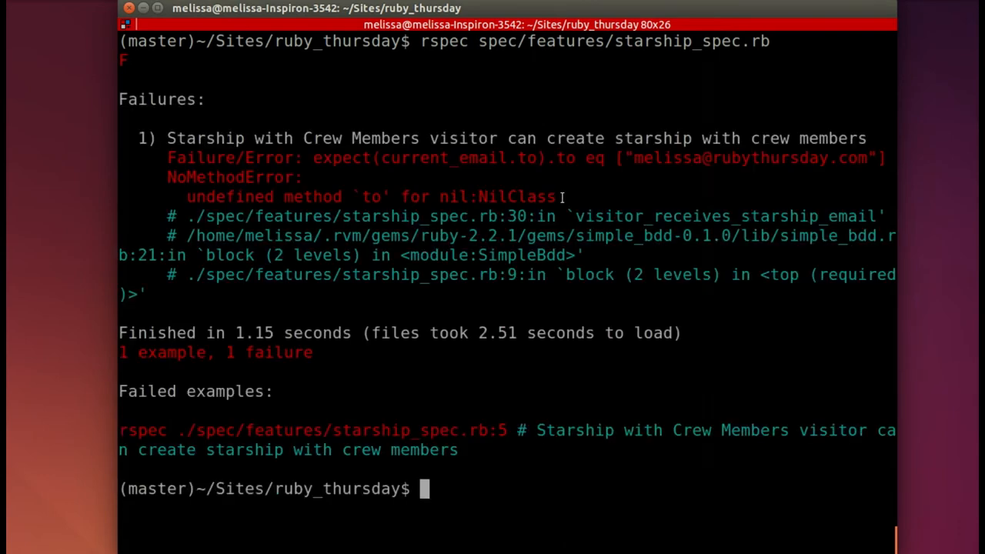
double_click(516, 197)
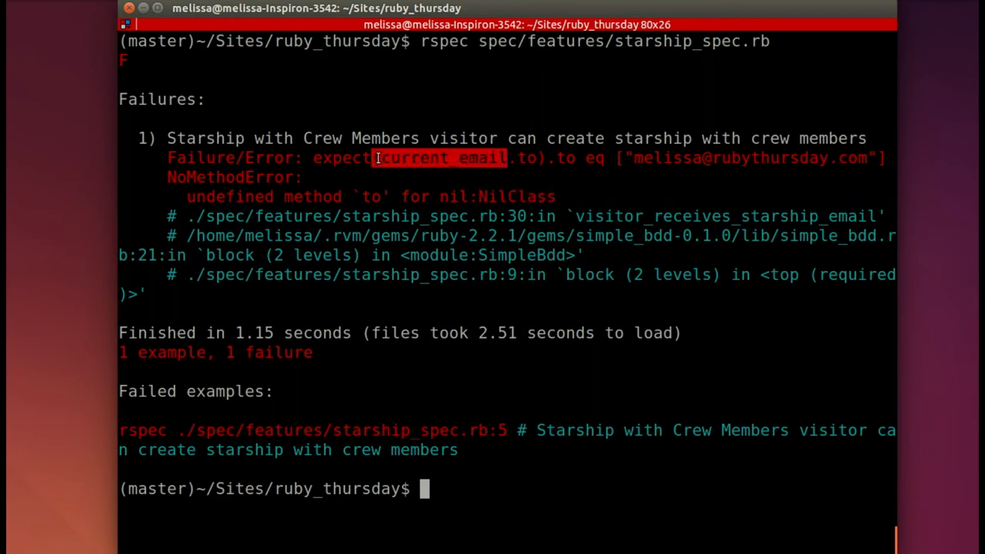
mouse_move(616, 179)
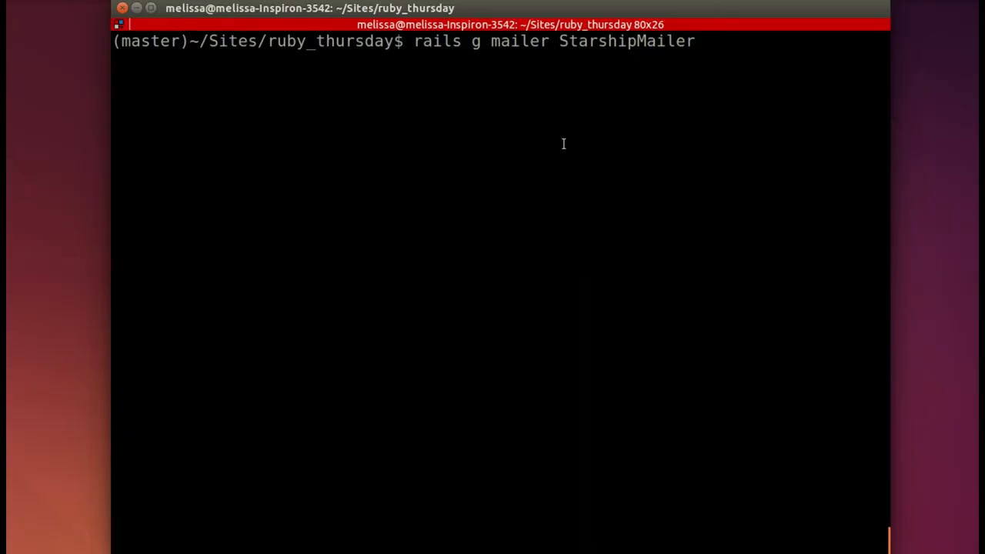
Run rails g mailer StarshipMailer and bring up the generated app/mailers/starship_mailer.rb.
key(Return)
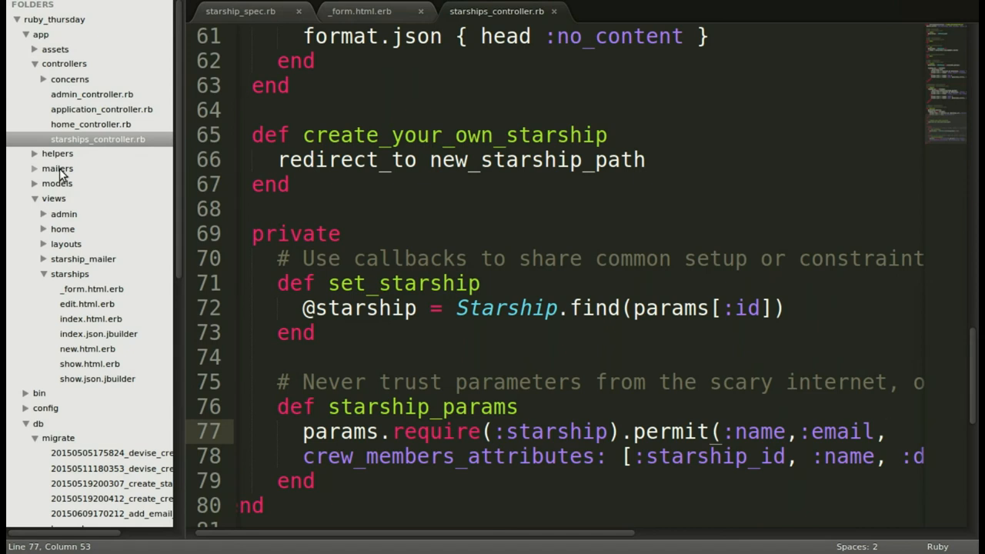
click(57, 167)
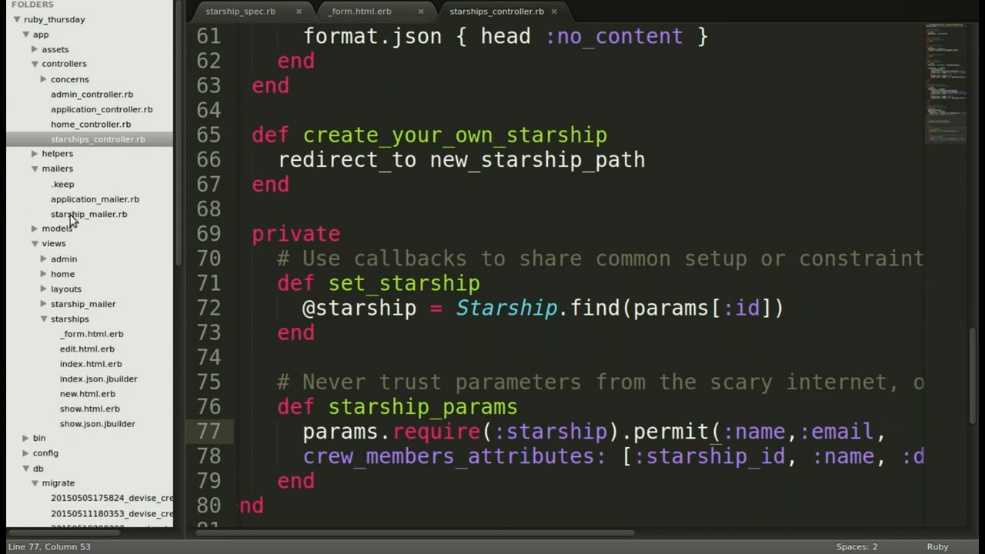
click(90, 214)
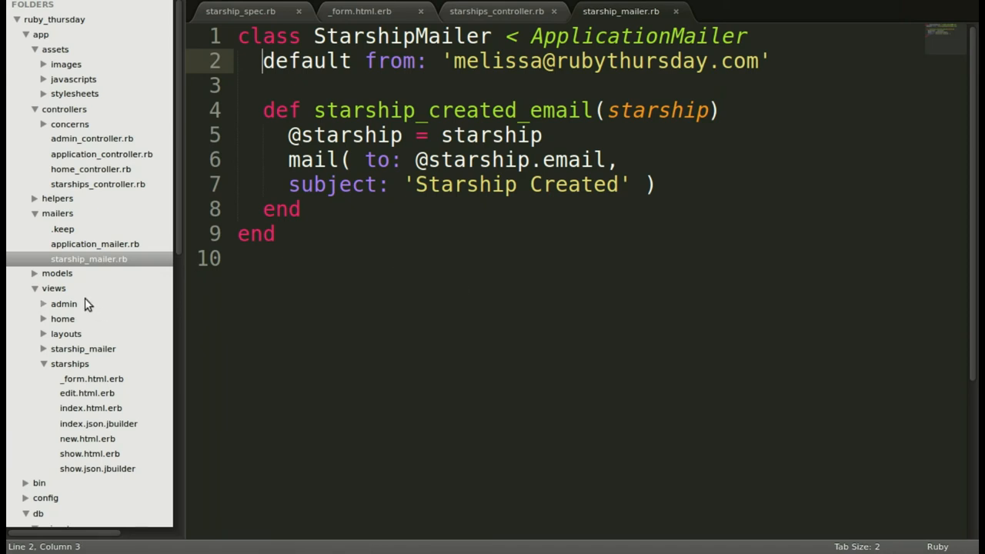
mouse_move(83, 352)
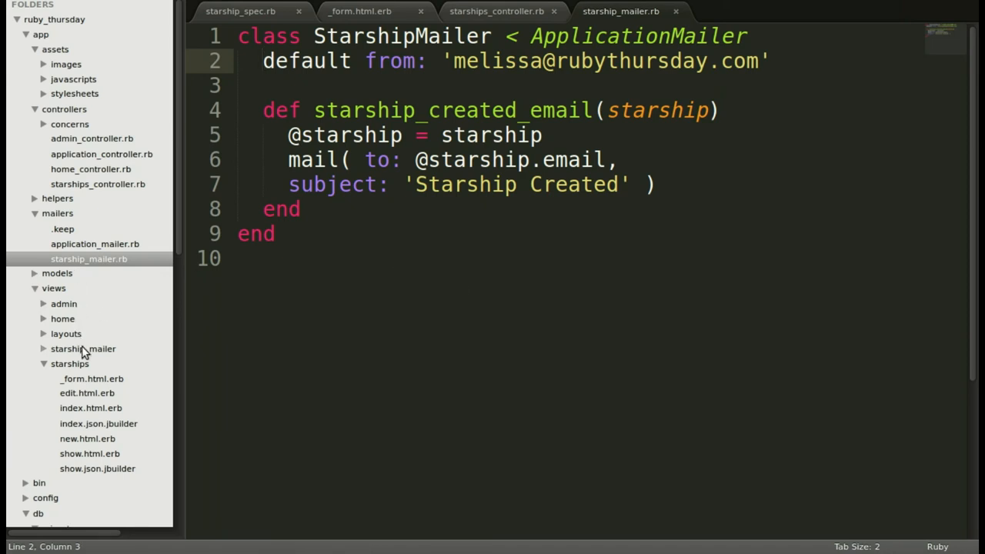
Create and save starship_created_email.html.erb as a new file in the starship_mailer views folder.
right_click(69, 363)
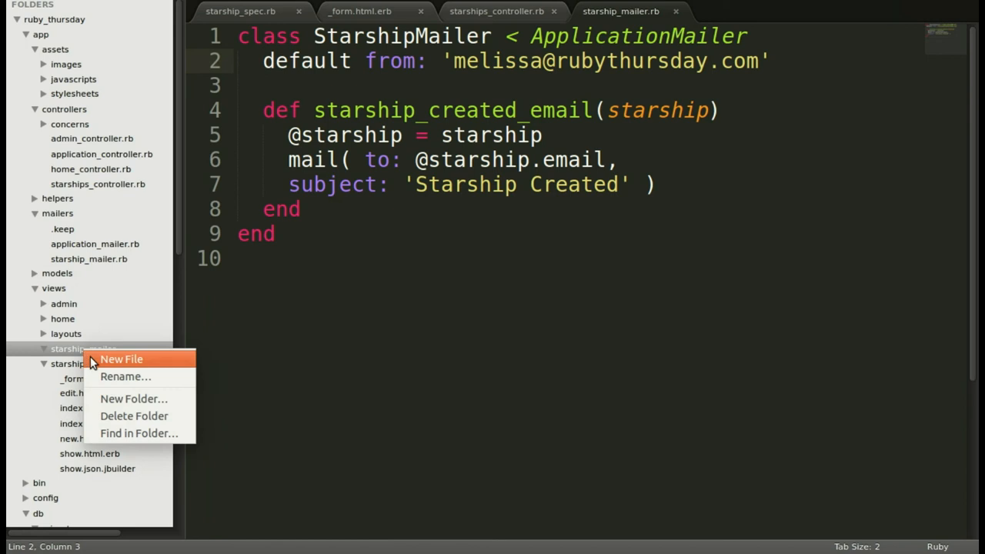
click(121, 359)
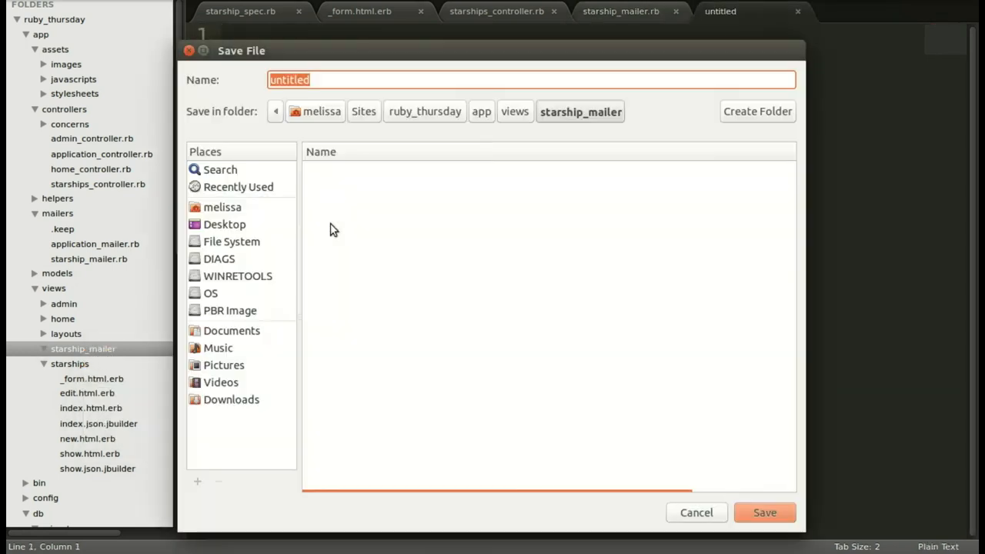
text(star)
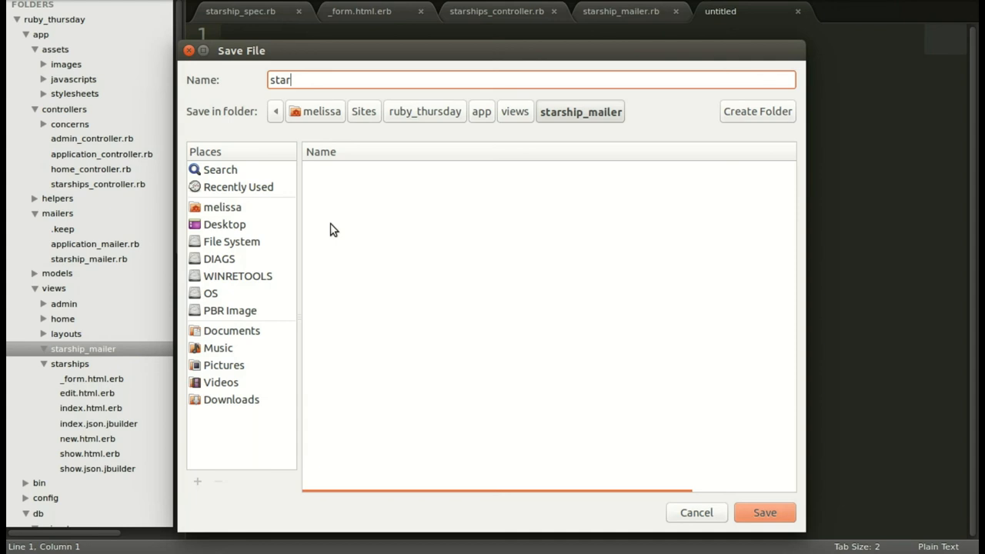
text(ship_crea)
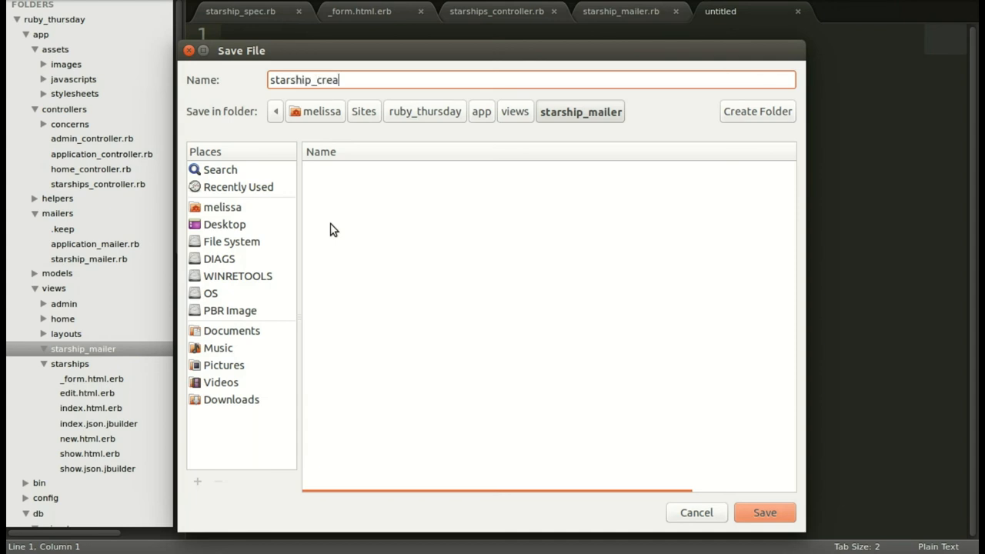
text(ted_email)
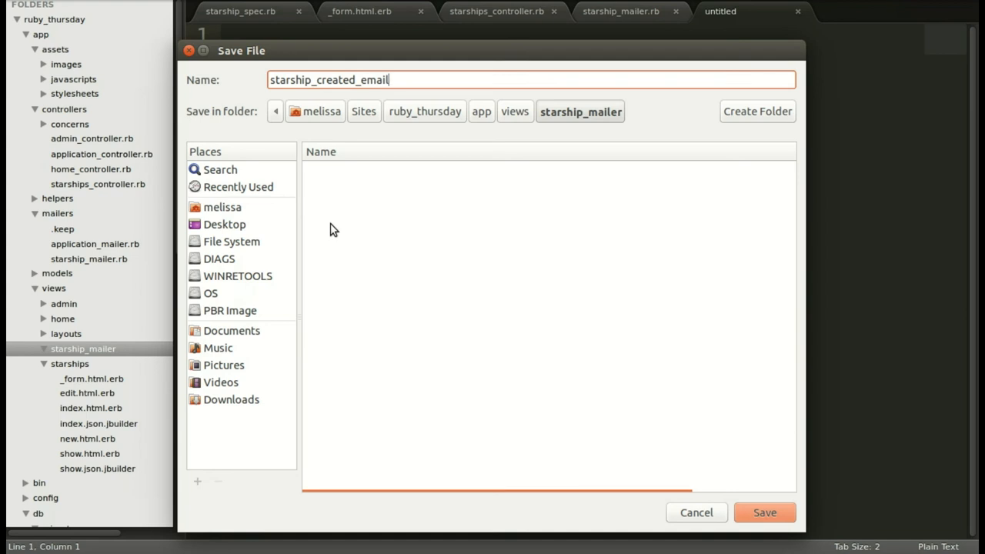
text(.html.)
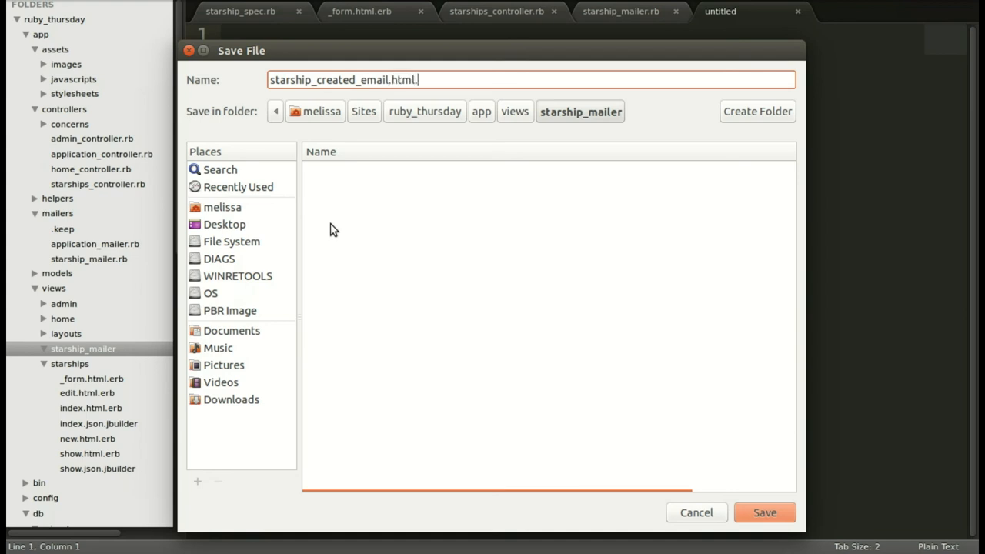
text(rb)
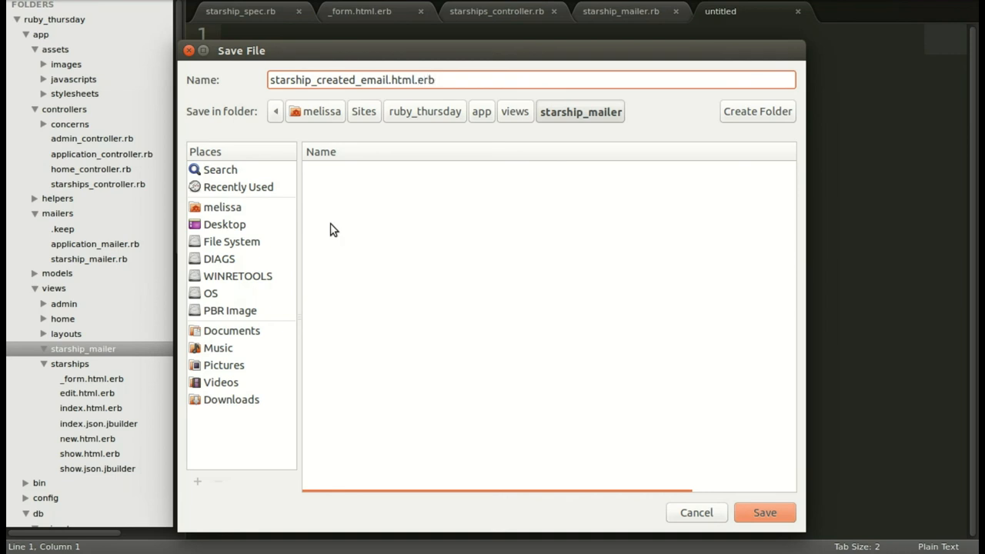
click(763, 513)
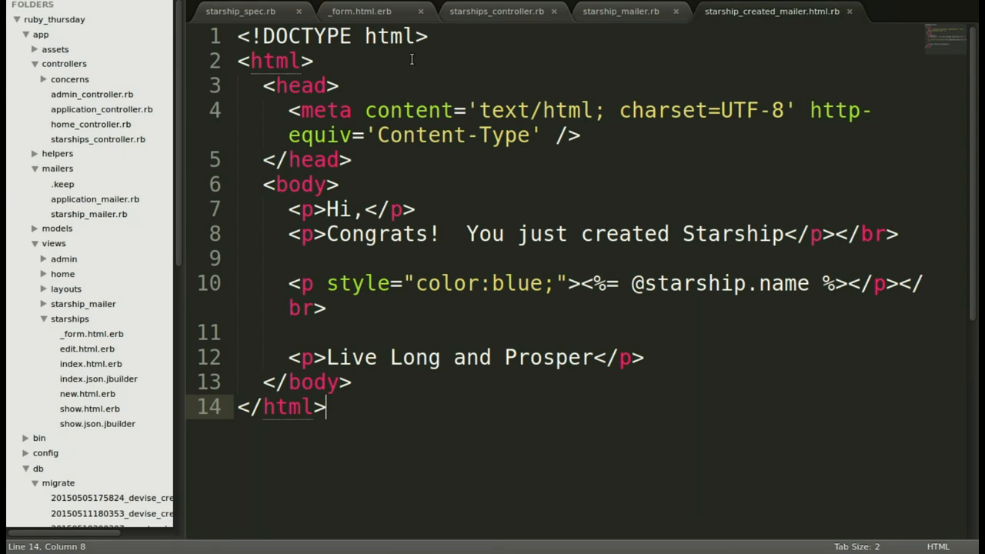
Switch from the finished email template to starships_controller.rb.
click(496, 11)
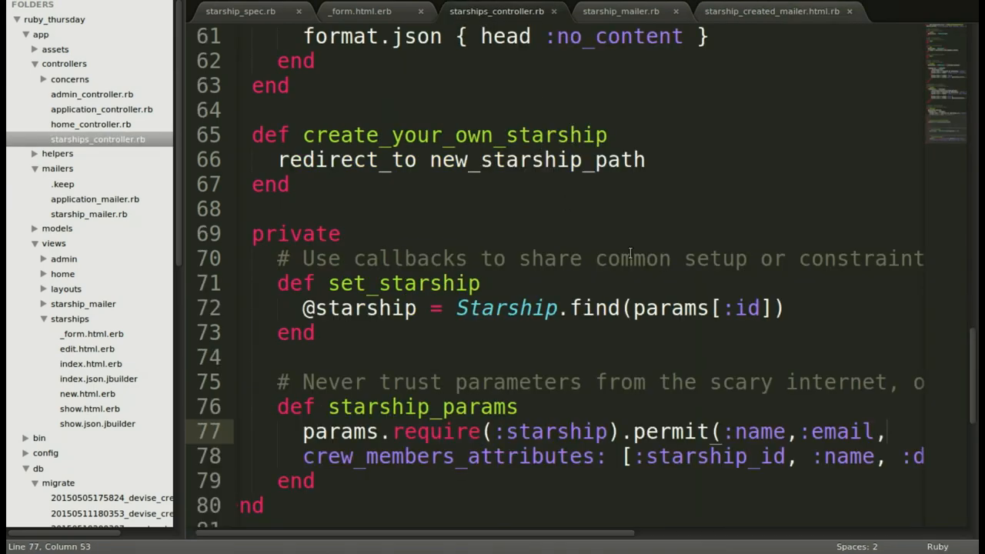
Scroll up through starships_controller.rb to review the controller actions.
scroll(up, 3)
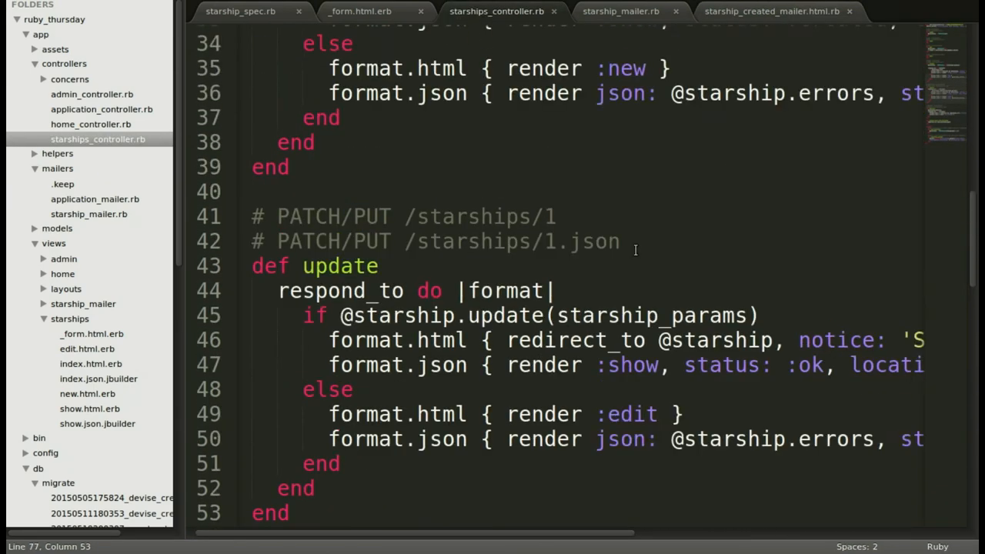
scroll(up, 3)
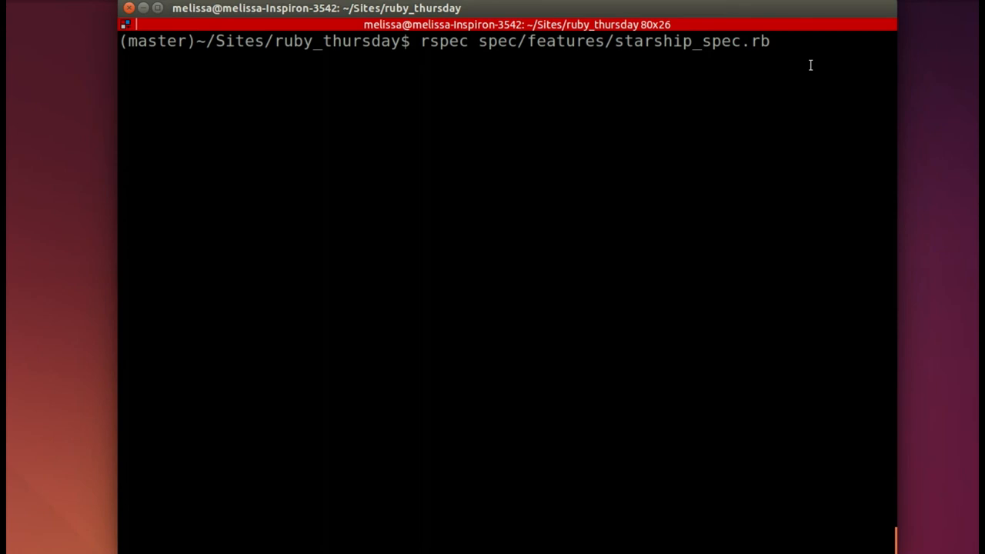
Run the starship feature spec to a passing result, then start the Rails server with rails s.
key(Return)
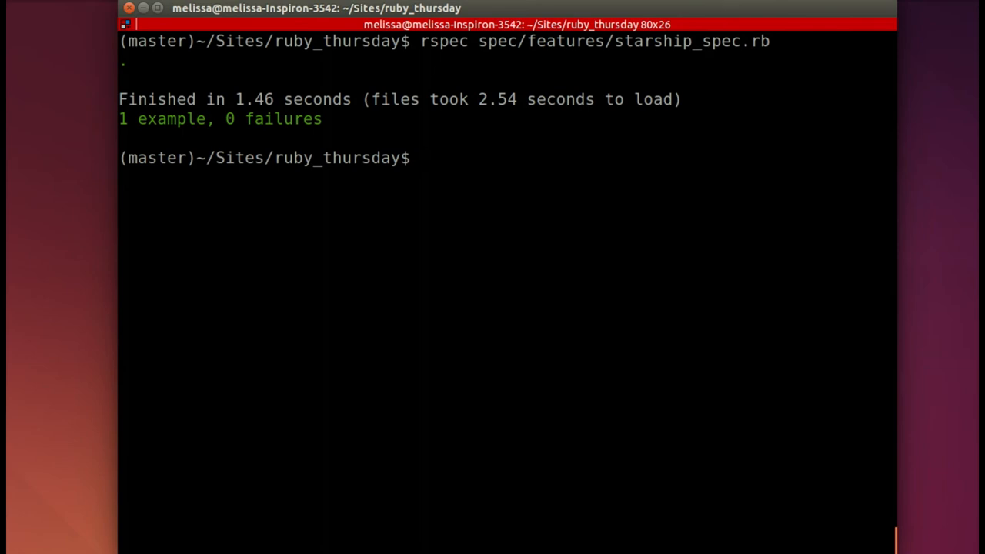
text(rails)
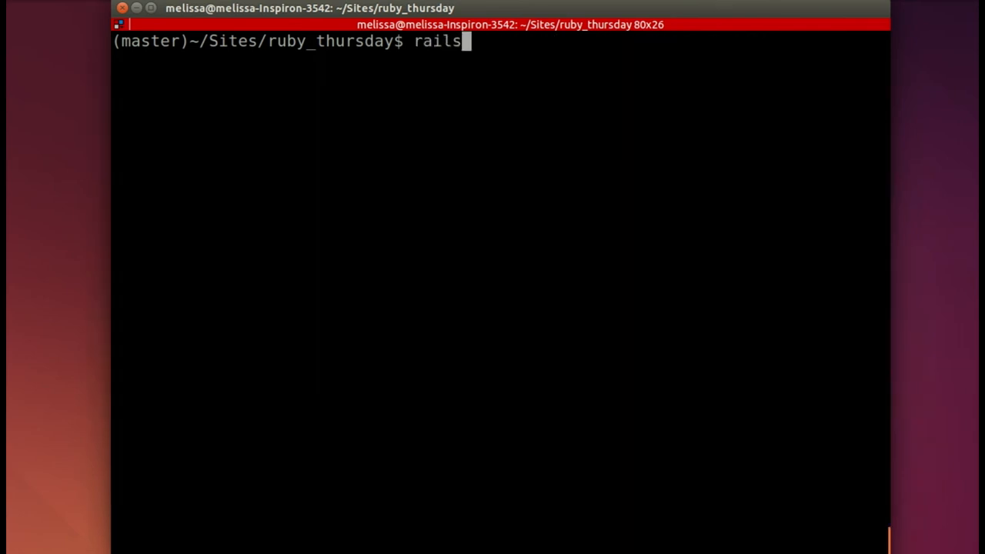
text(s)
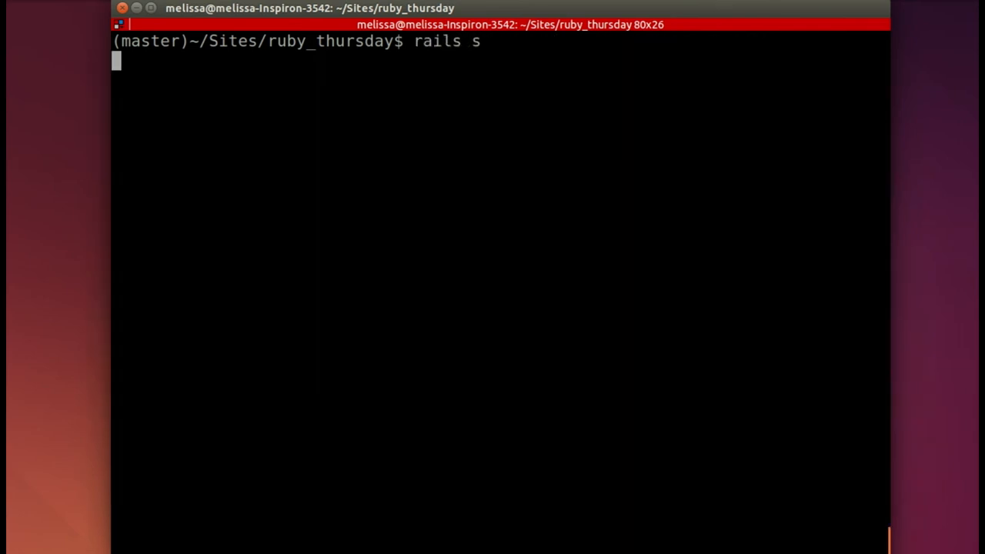
key(Return)
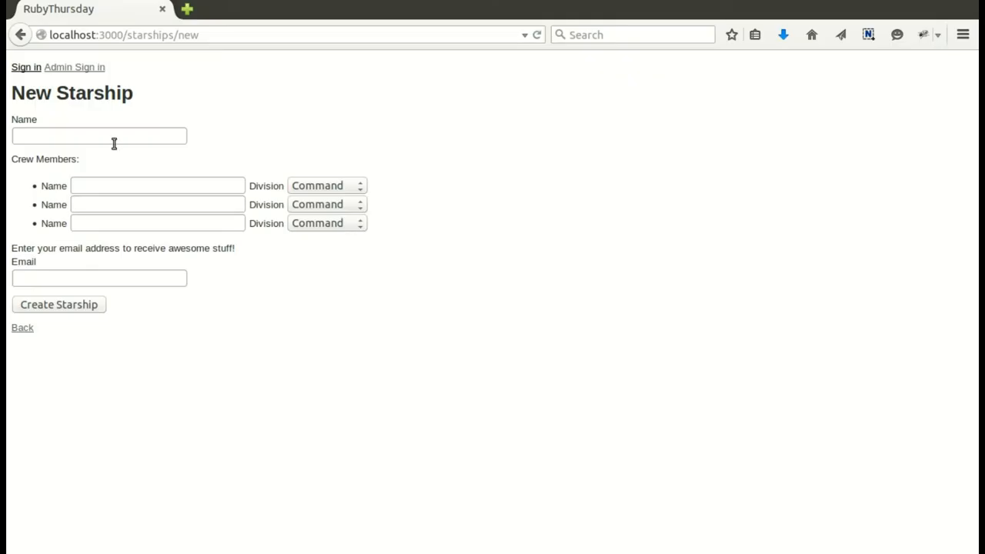
Enter Enterprise as the starship name and Jean Luc Picard as the first crew member.
click(99, 136)
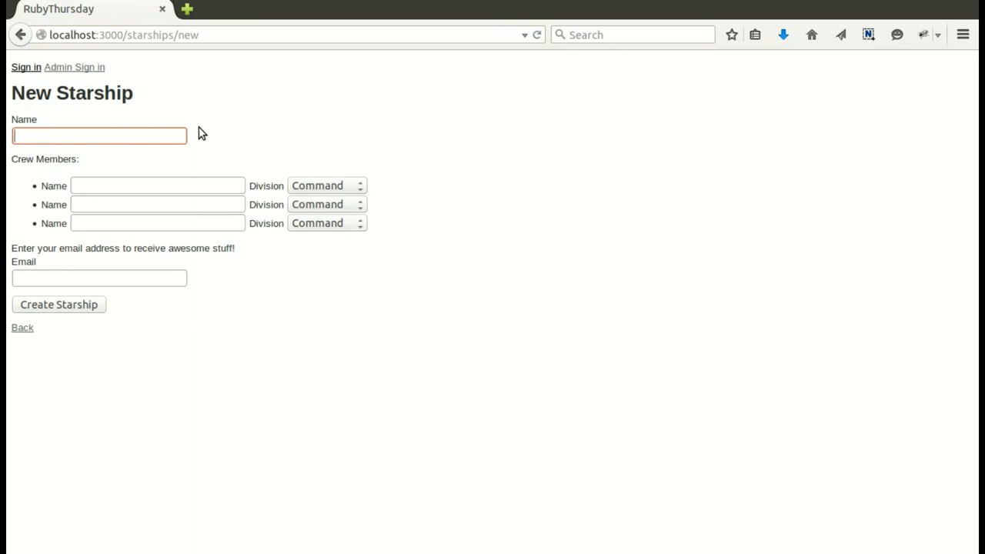
text(E)
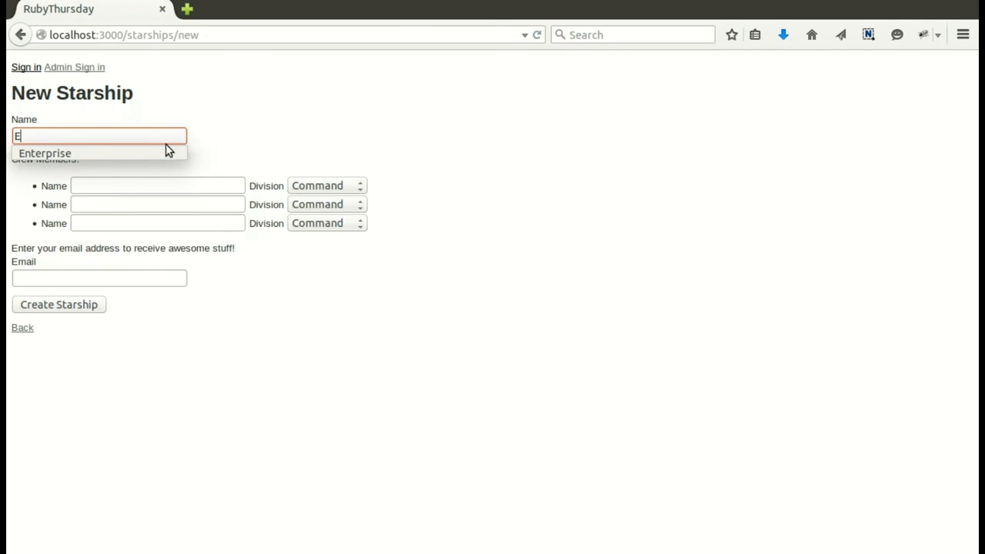
click(45, 154)
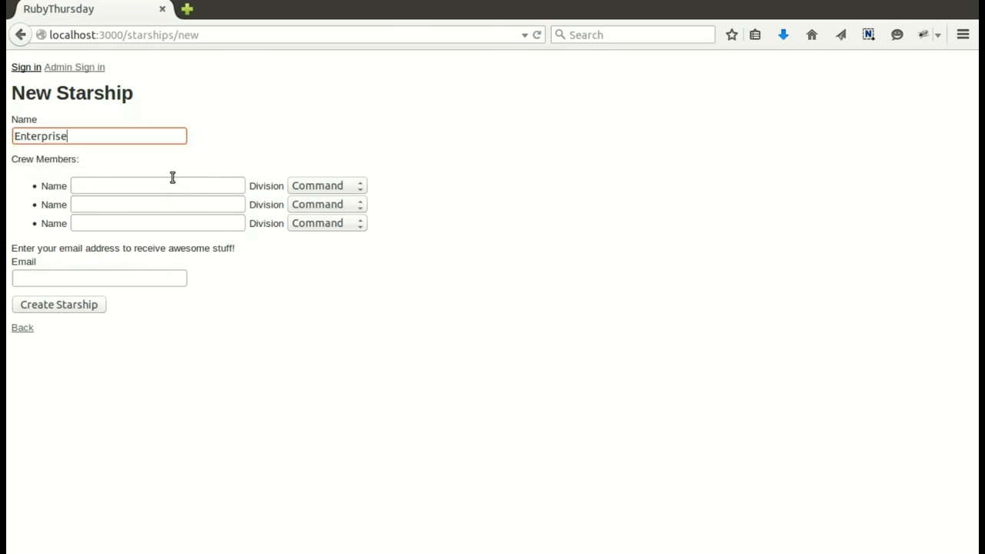
click(157, 185)
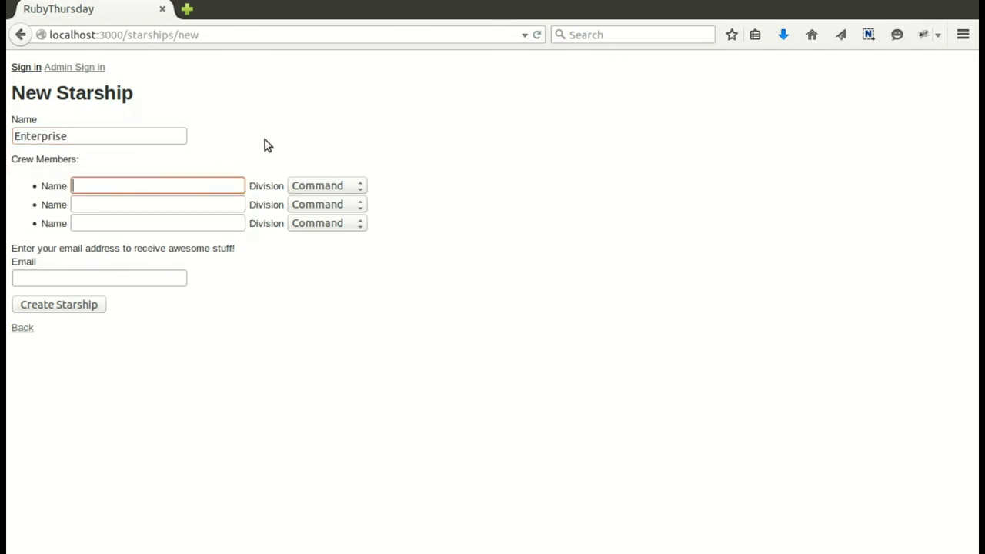
text(Jean Luc)
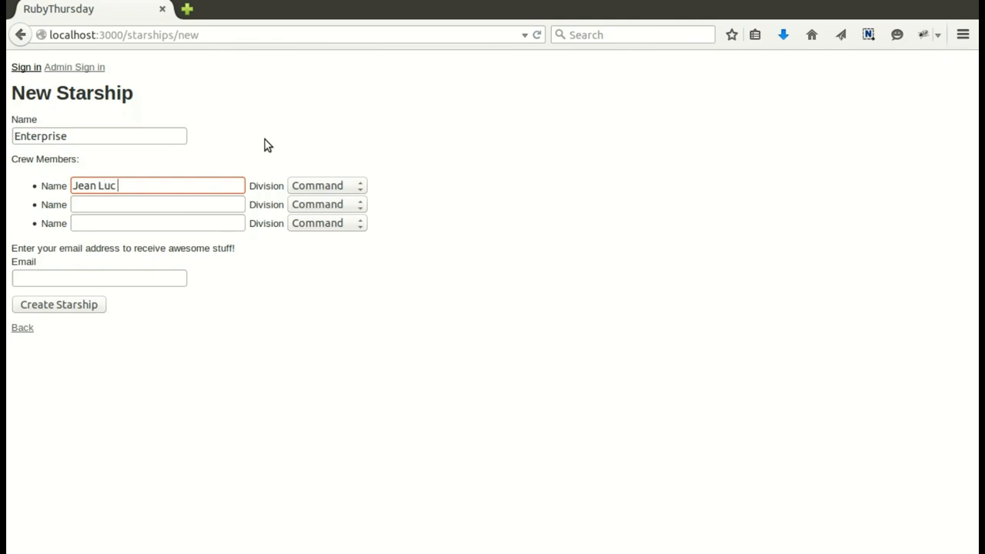
text(Picard)
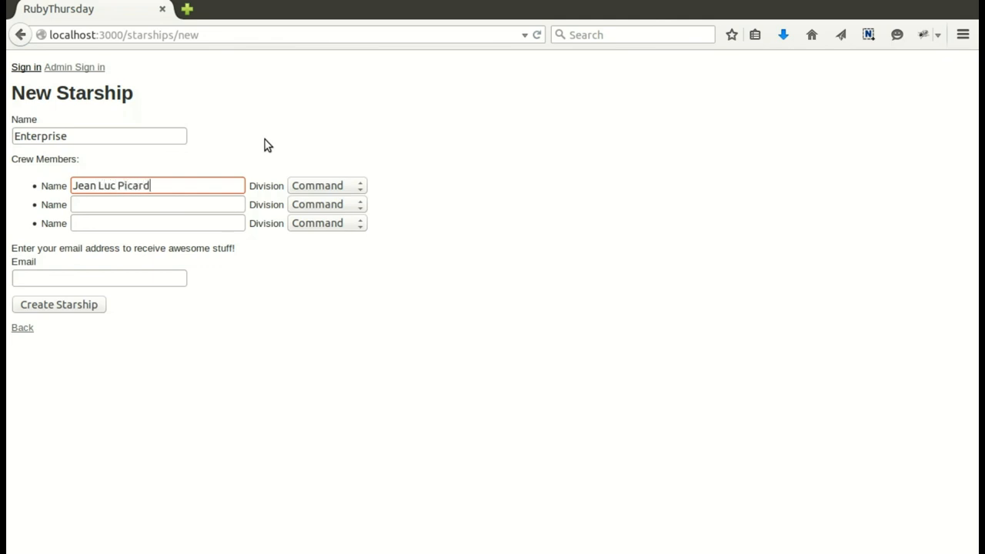
mouse_move(240, 258)
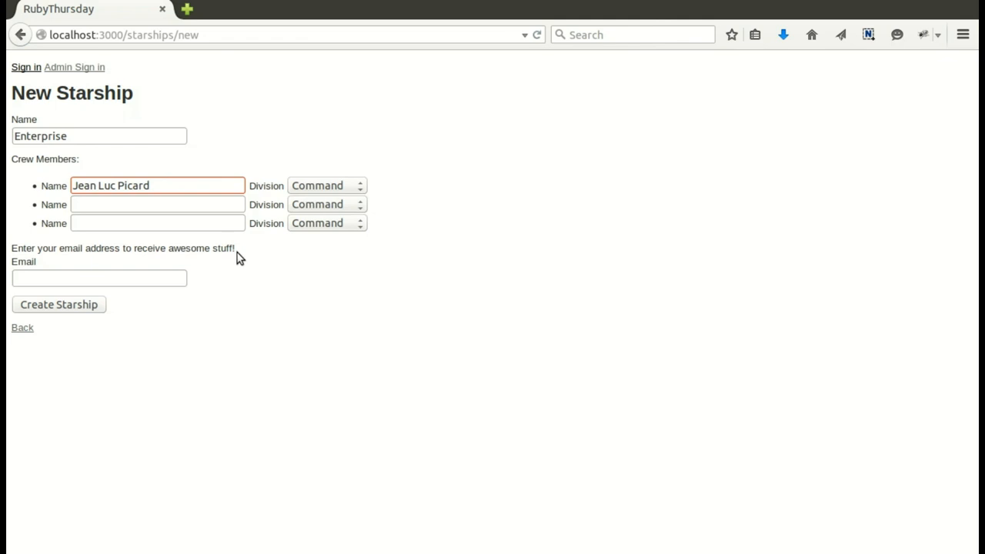
click(98, 277)
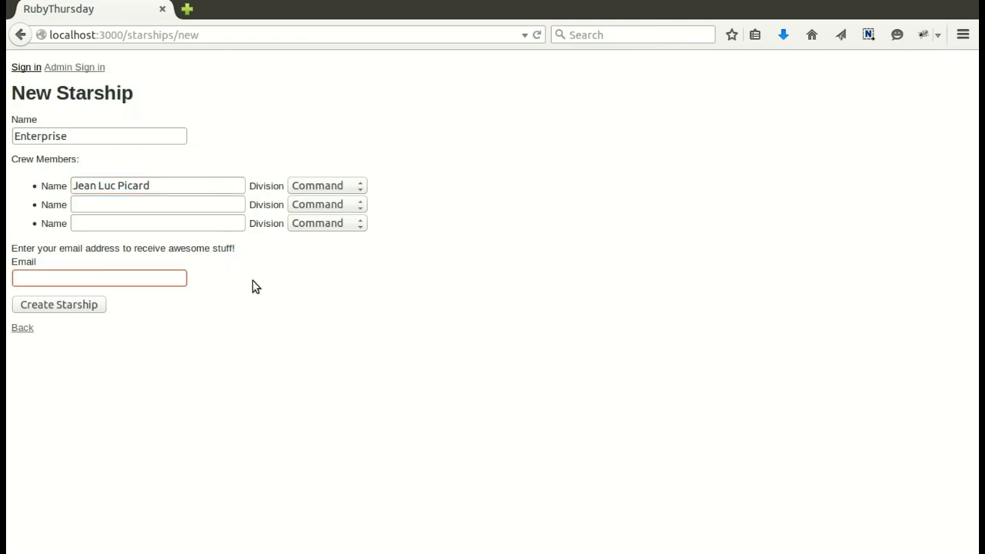
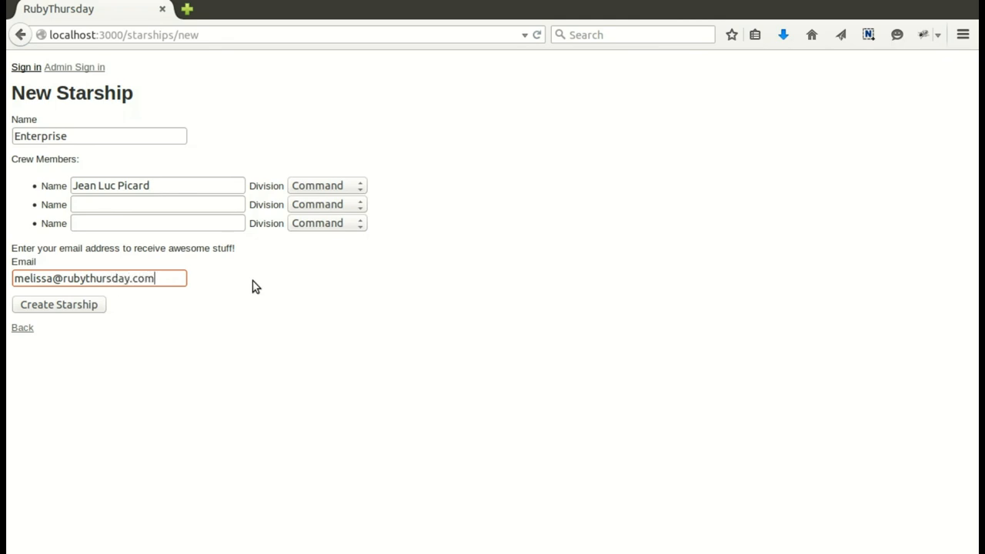
click(58, 305)
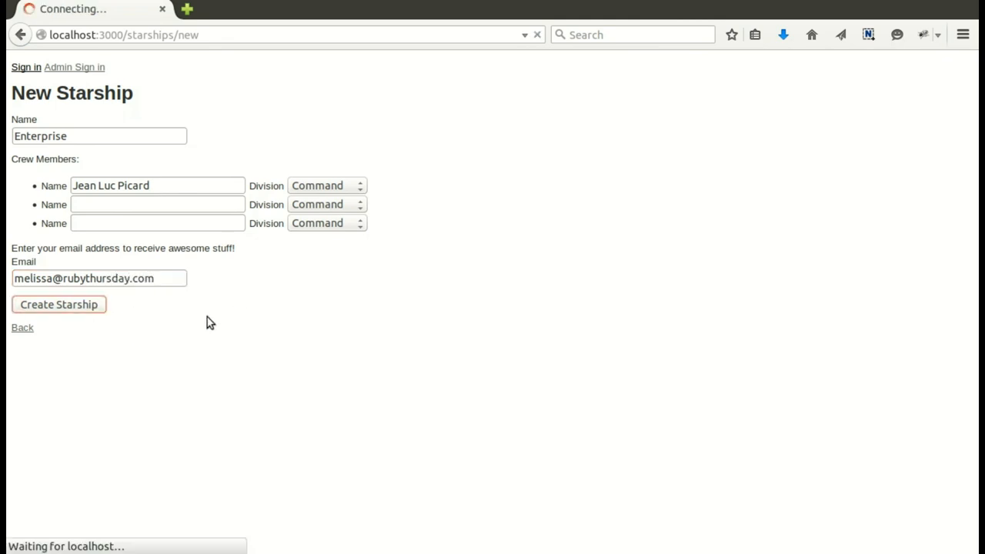
View the letter_opener Starship Created email preview for the new starship Enterprise.
click(58, 304)
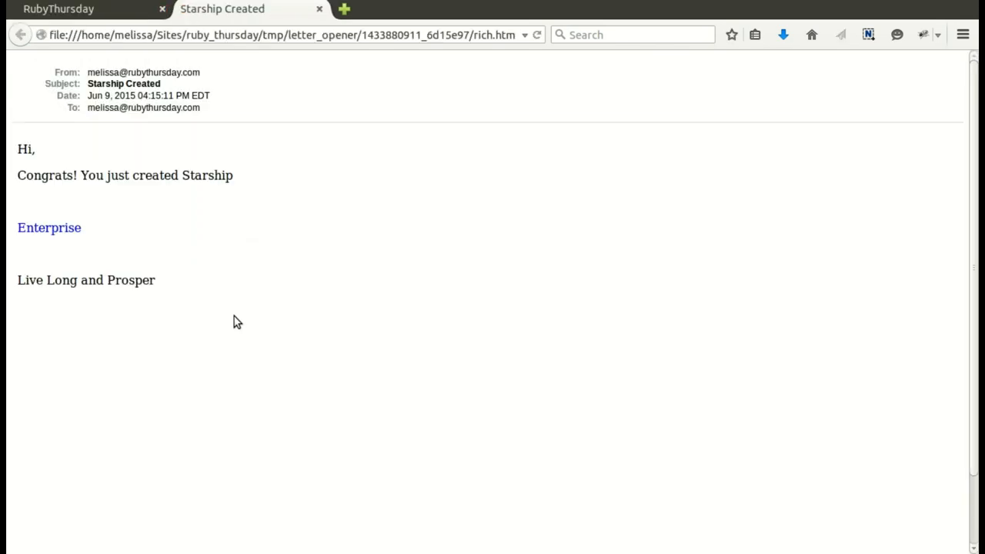
mouse_move(129, 261)
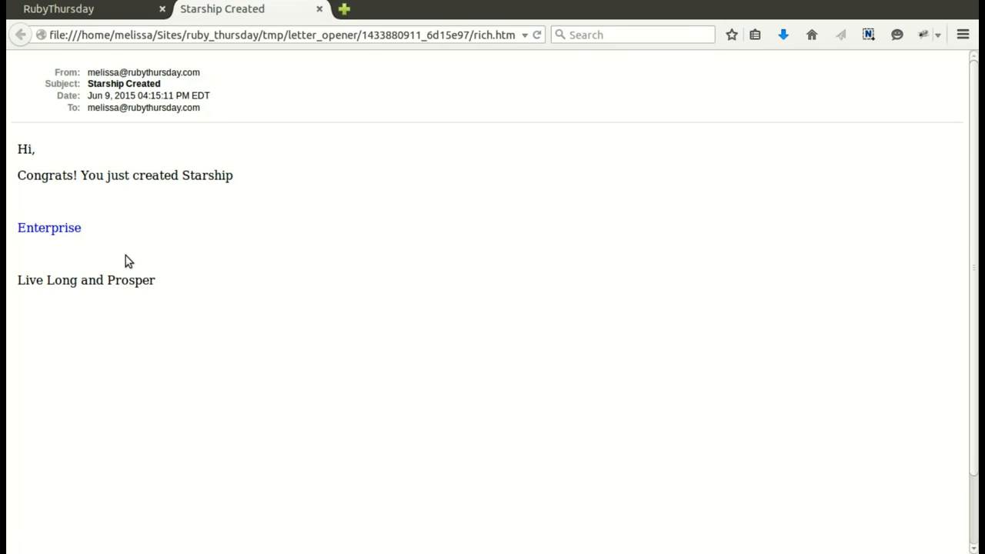
mouse_move(268, 244)
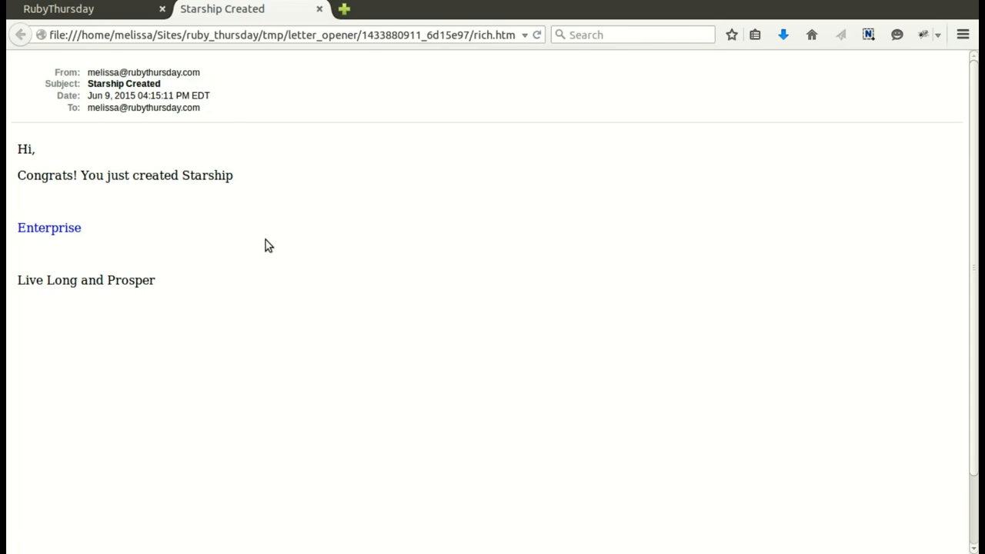